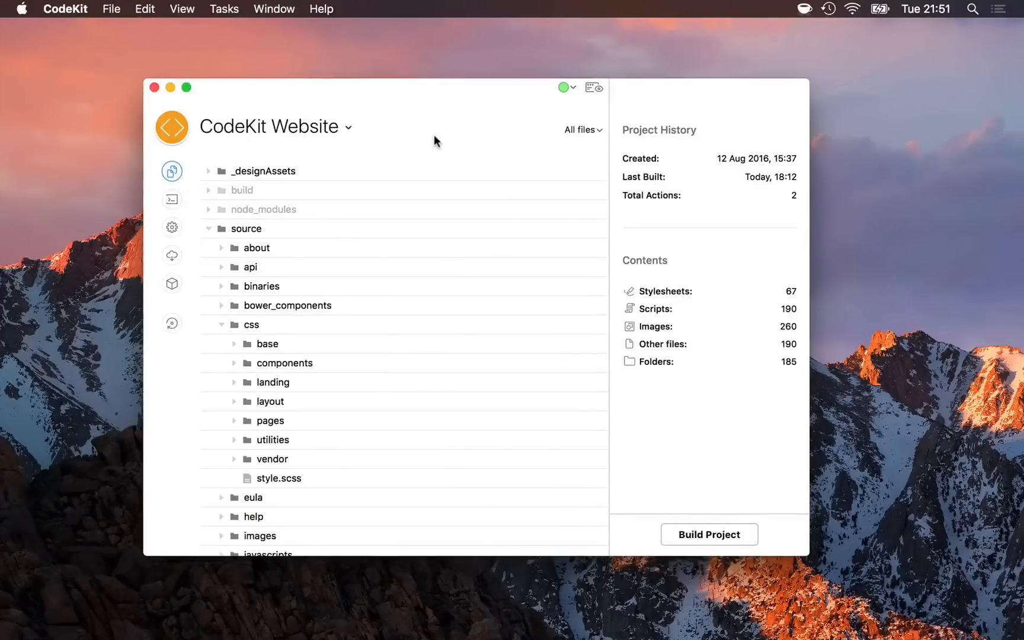
mouse_move(199, 153)
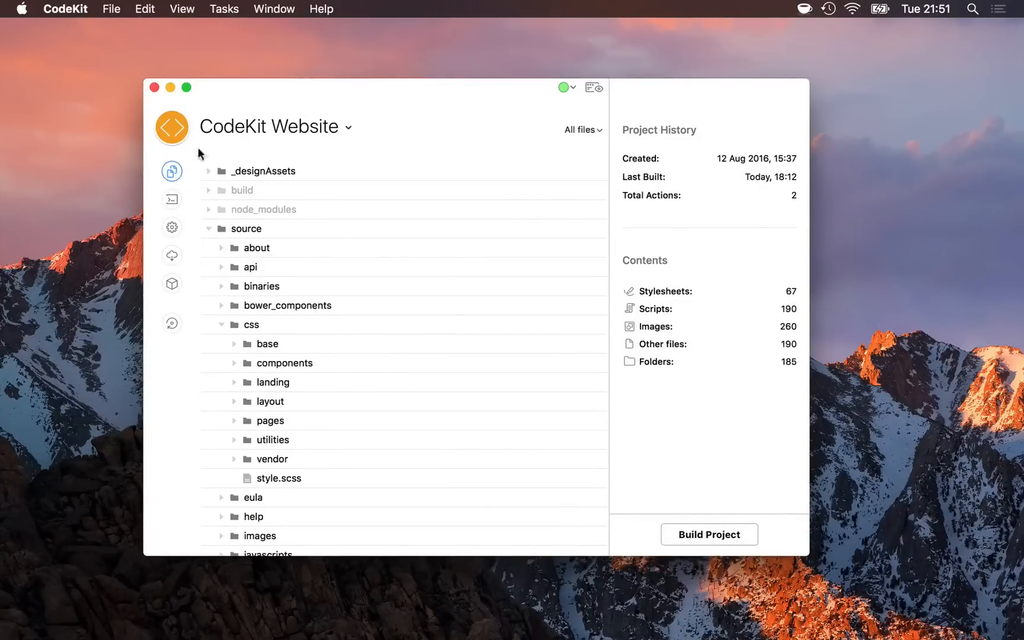
mouse_move(332, 502)
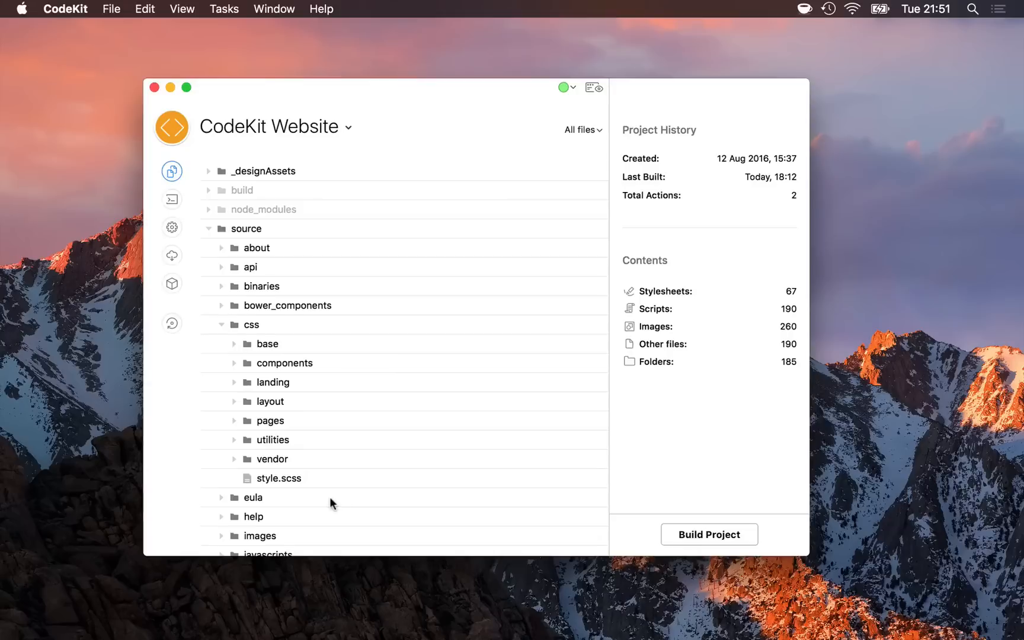
mouse_move(692, 491)
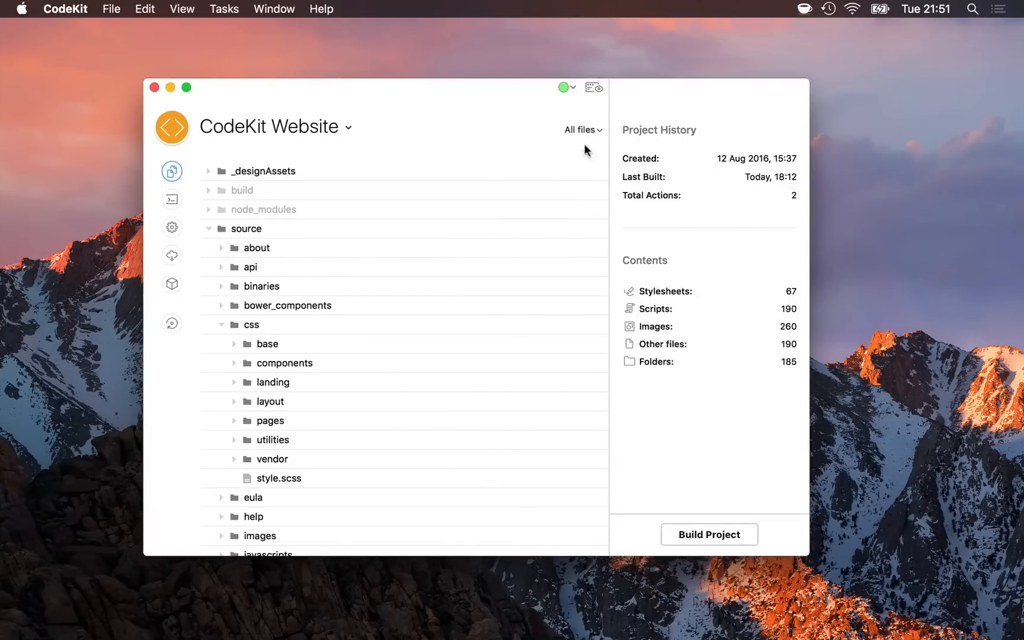
- Reveal the file-type filter choices (All Files, Stylesheets, Scripts, Pages, Images) for the file list
left_click(580, 129)
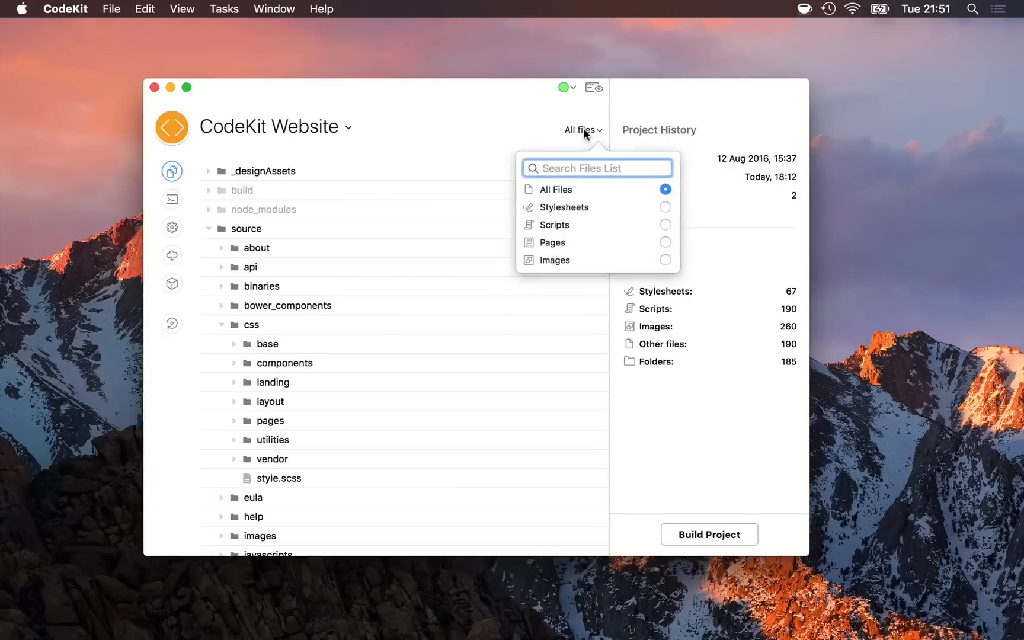
mouse_move(664, 206)
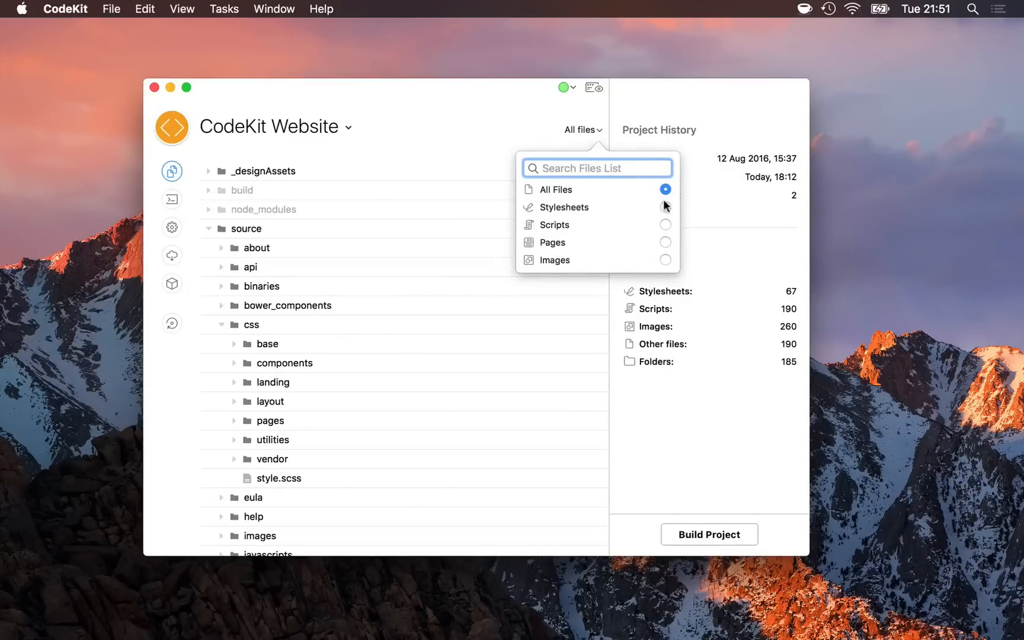
mouse_move(663, 270)
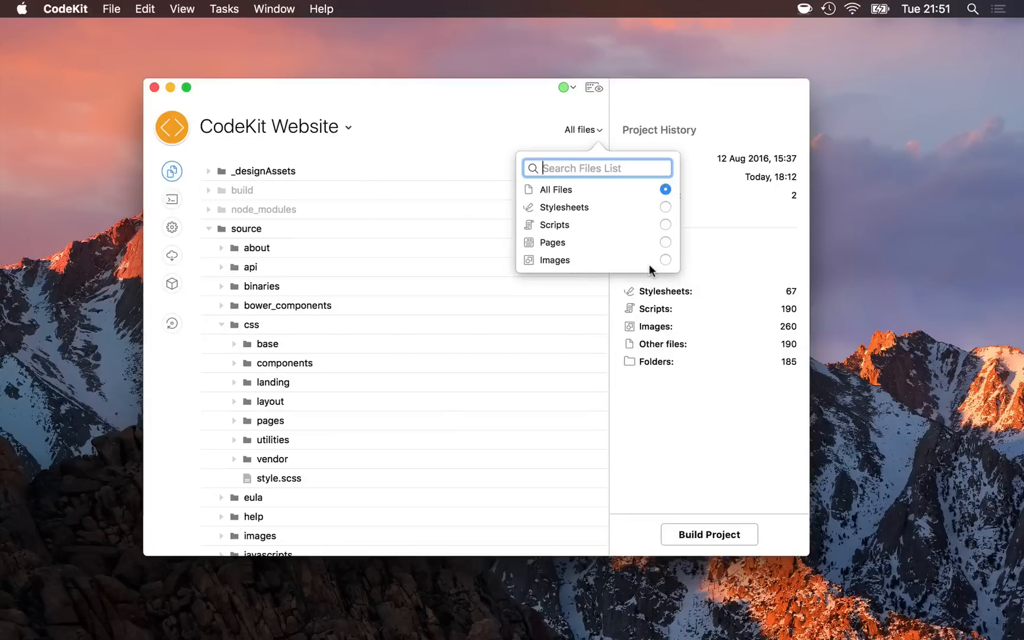
- Select style.scss to show its Sass compile options with compressed output and libsass enabled
left_click(278, 477)
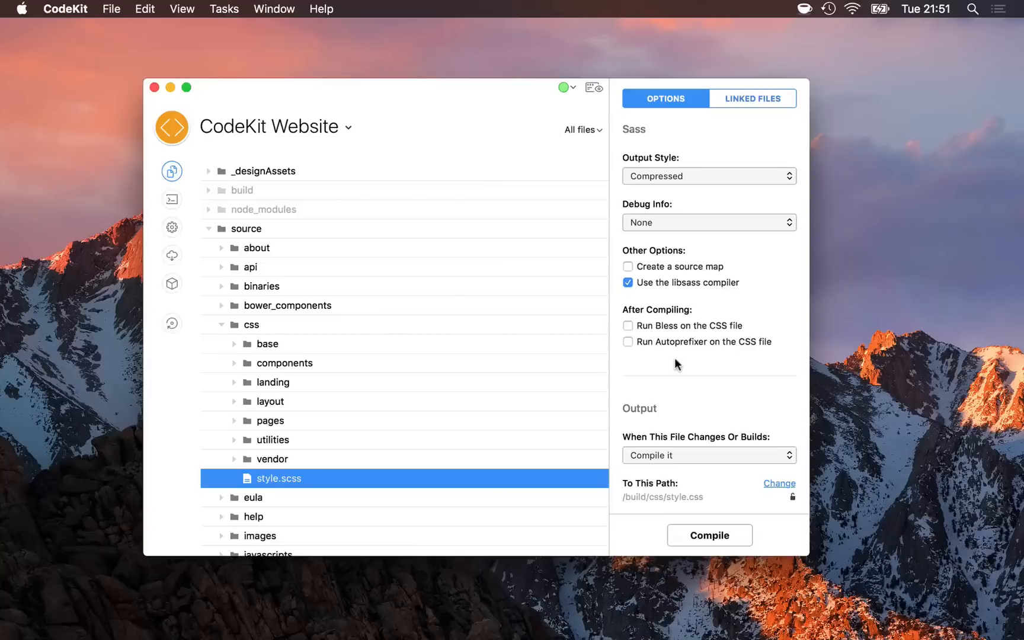
mouse_move(636, 150)
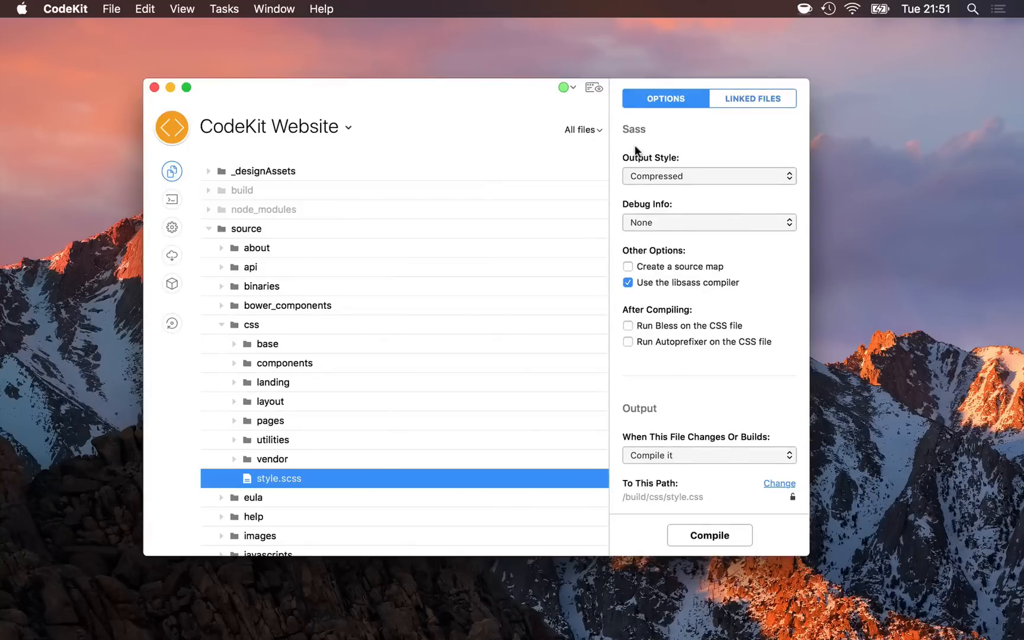
mouse_move(660, 343)
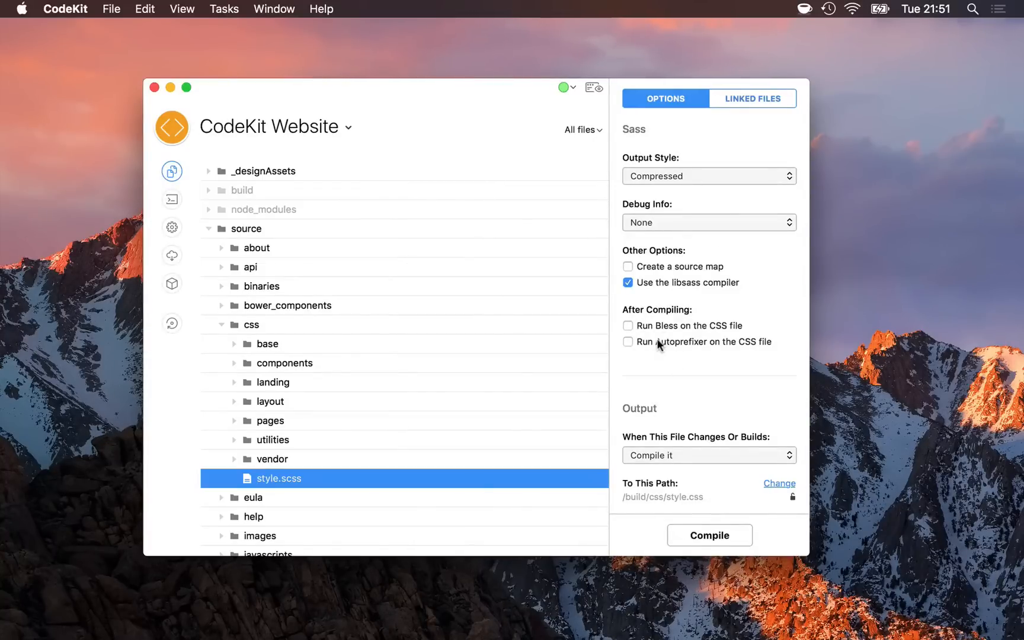
mouse_move(650, 413)
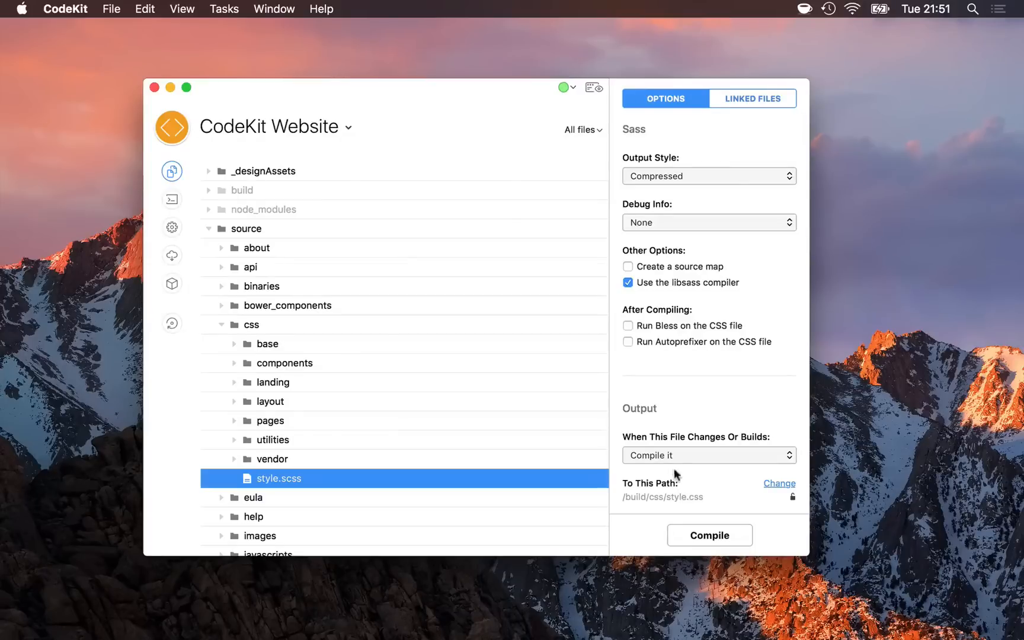
left_click(708, 455)
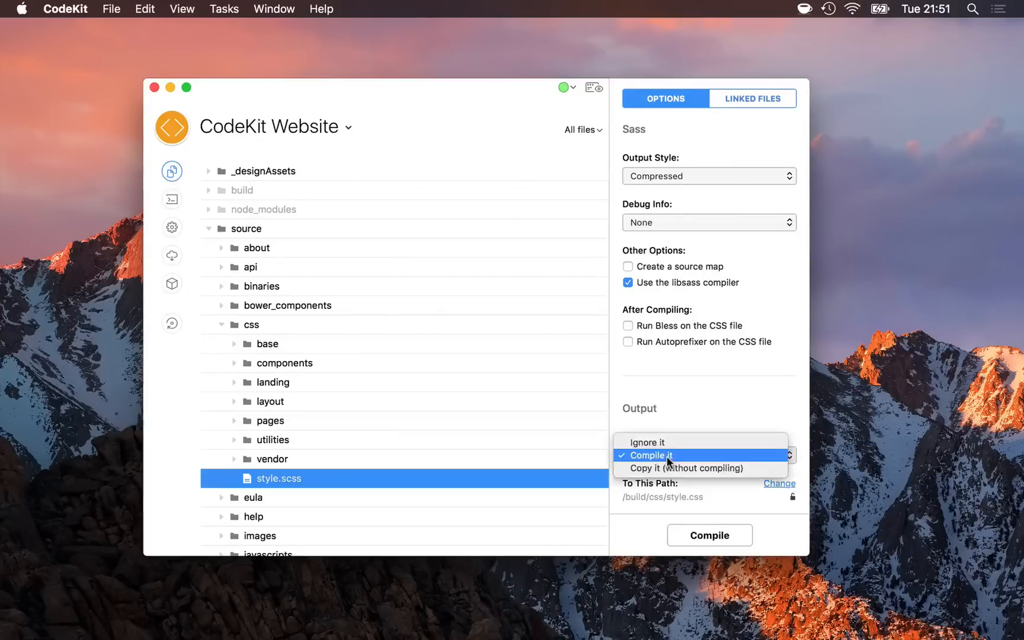
mouse_move(644, 442)
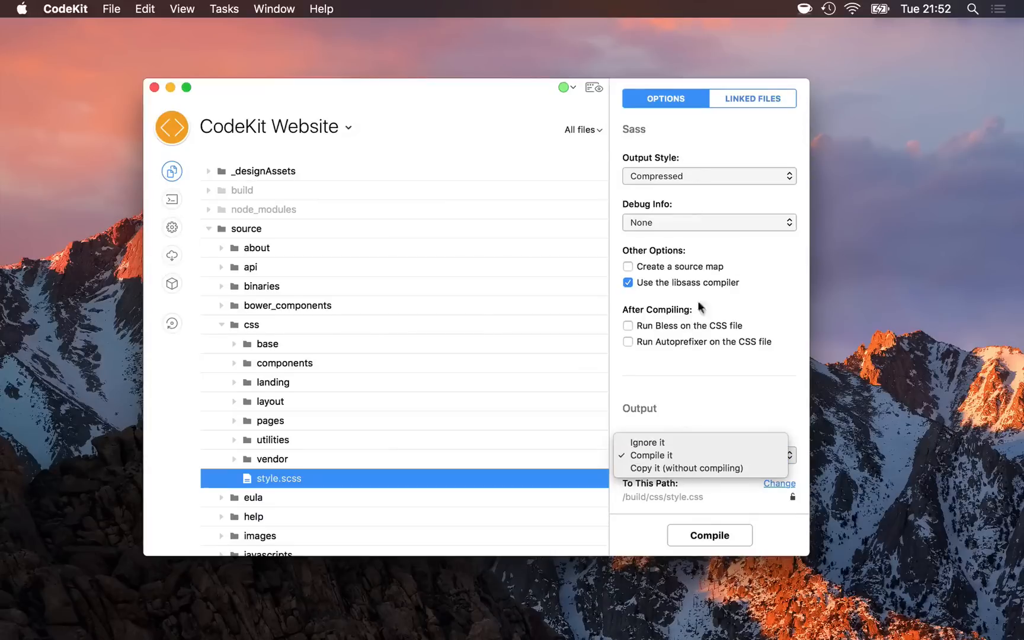
mouse_move(667, 415)
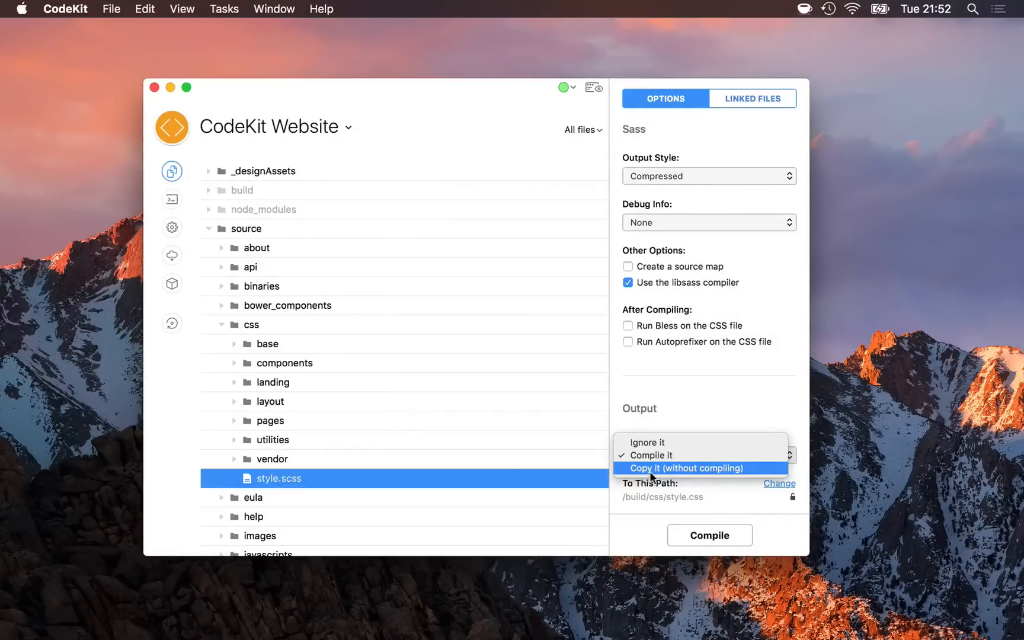
left_click(649, 455)
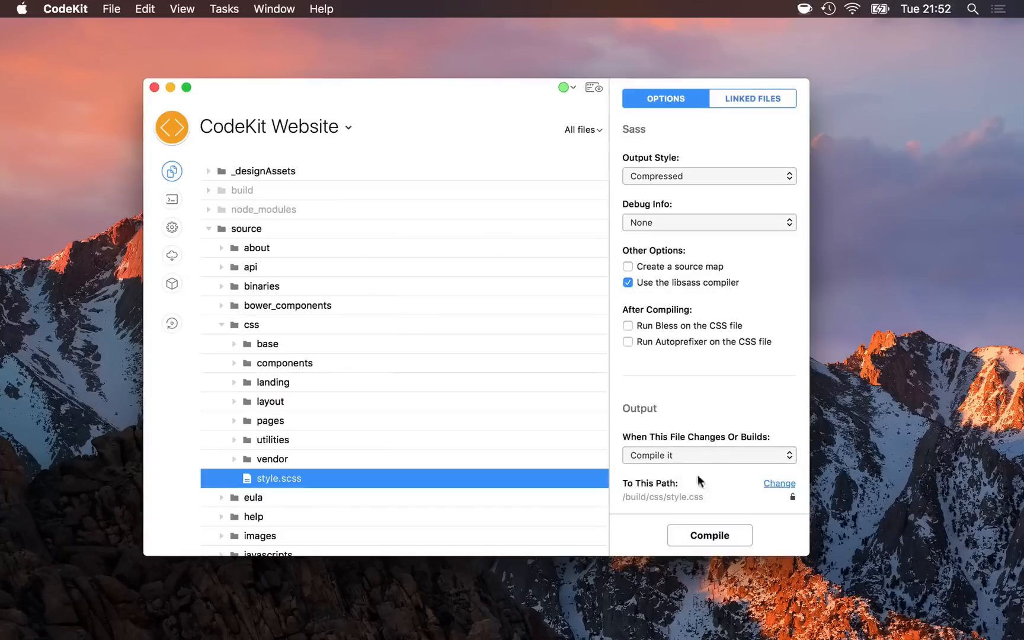
mouse_move(640, 507)
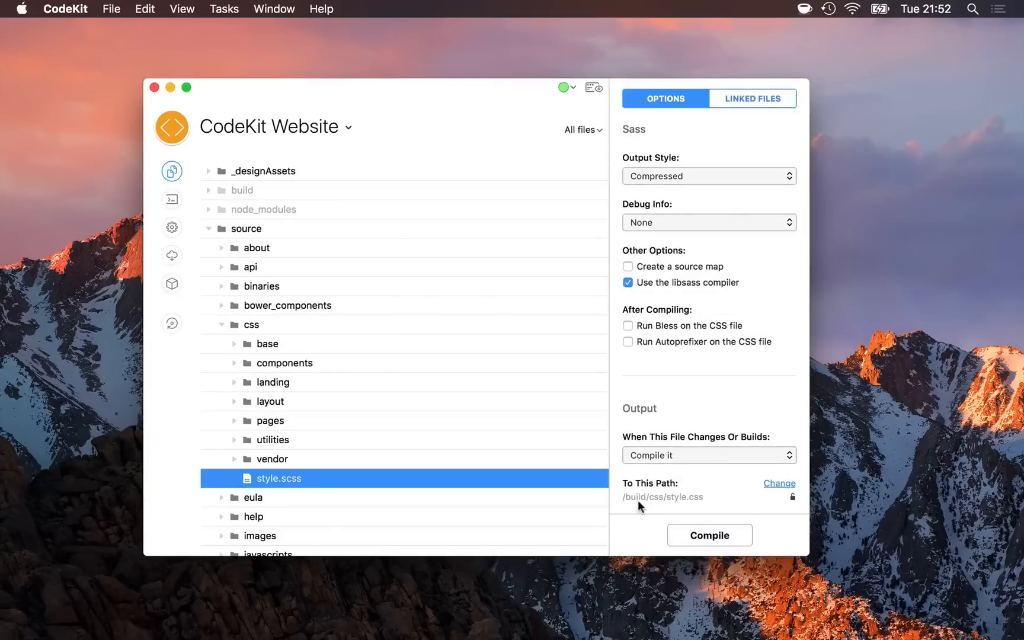
mouse_move(274, 496)
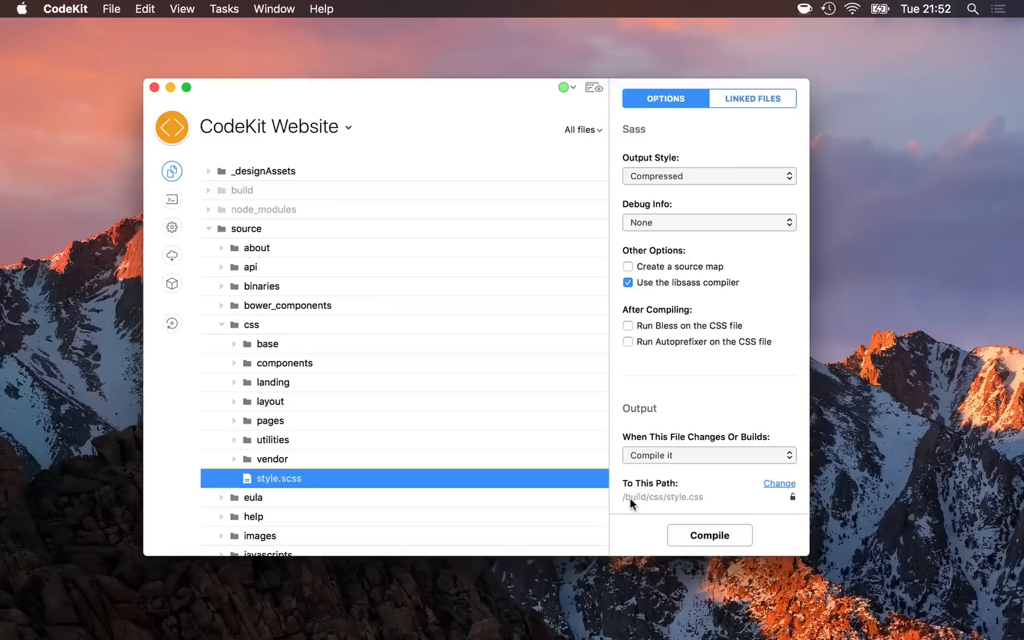
mouse_move(681, 502)
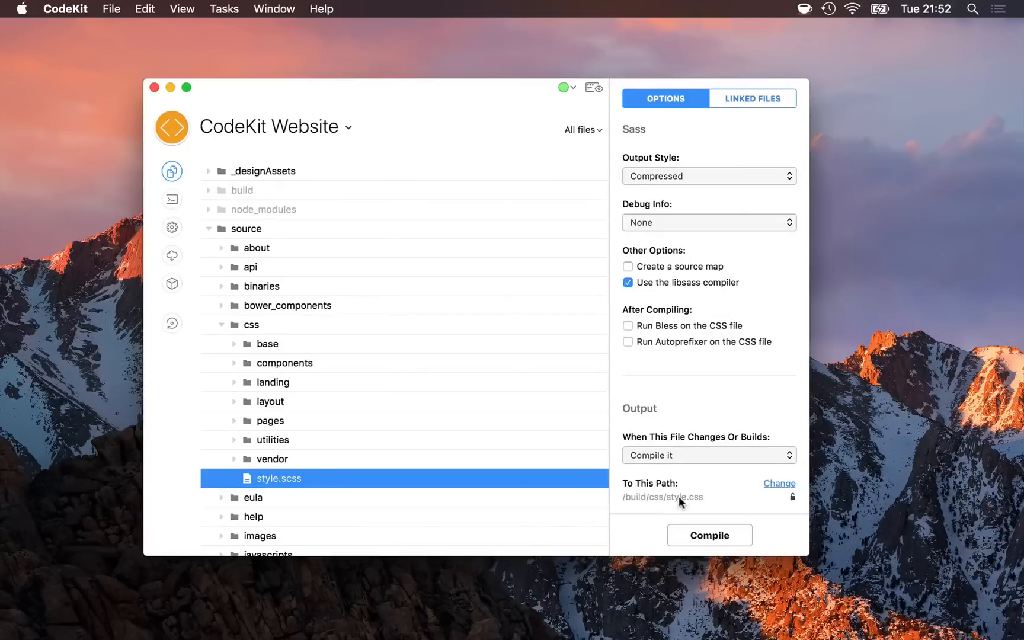
mouse_move(648, 502)
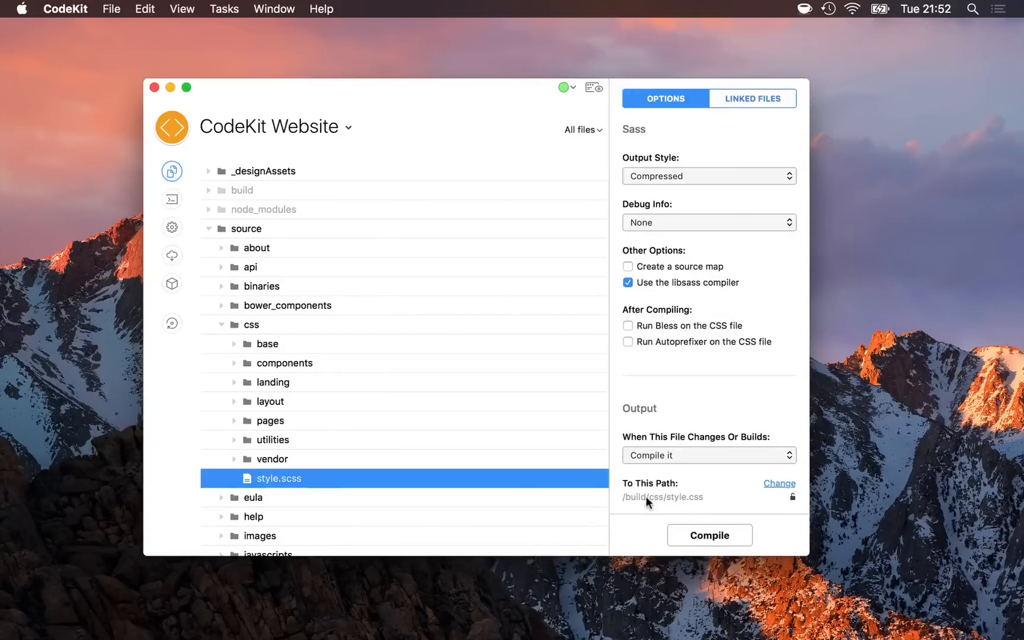
mouse_move(413, 167)
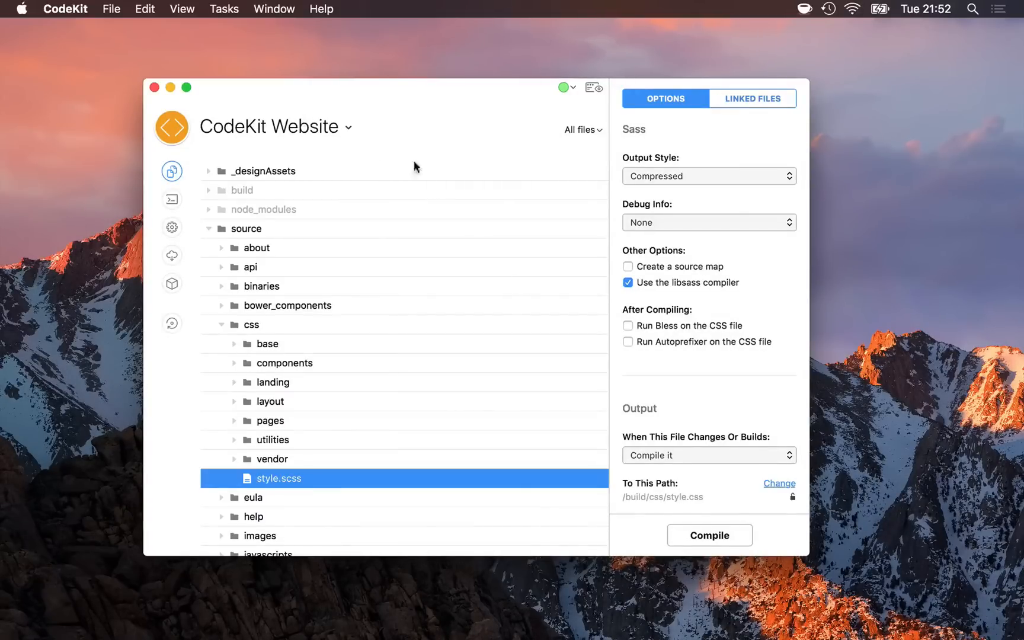
mouse_move(666, 501)
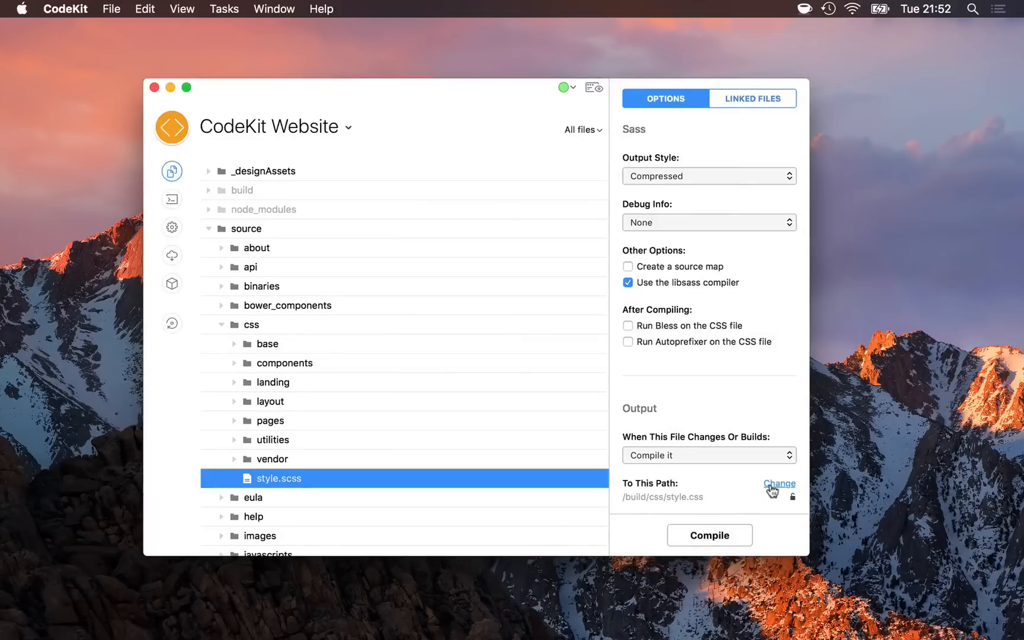
left_click(778, 483)
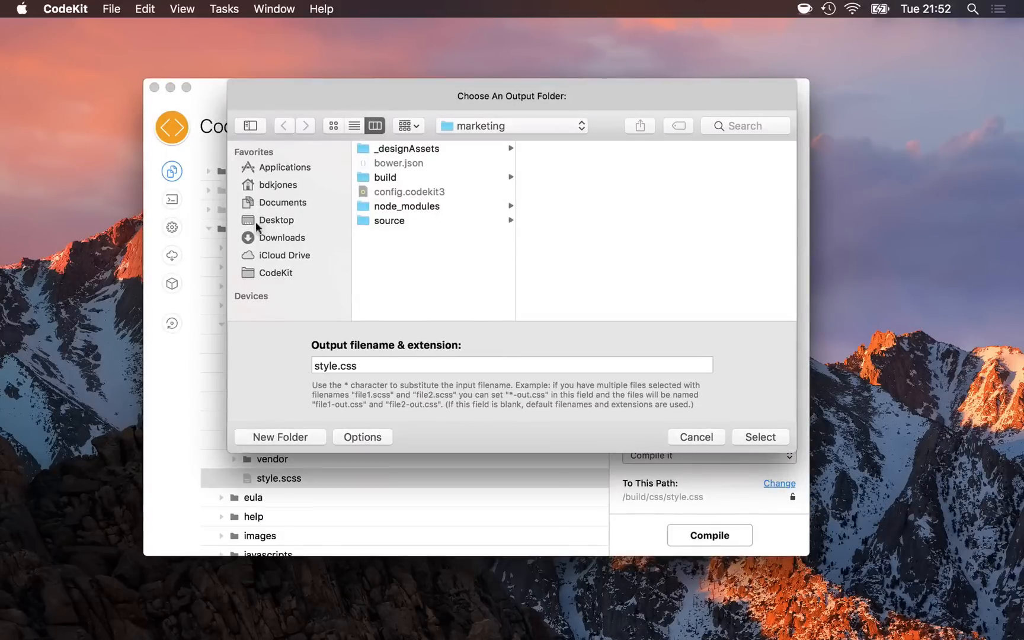
mouse_move(509, 275)
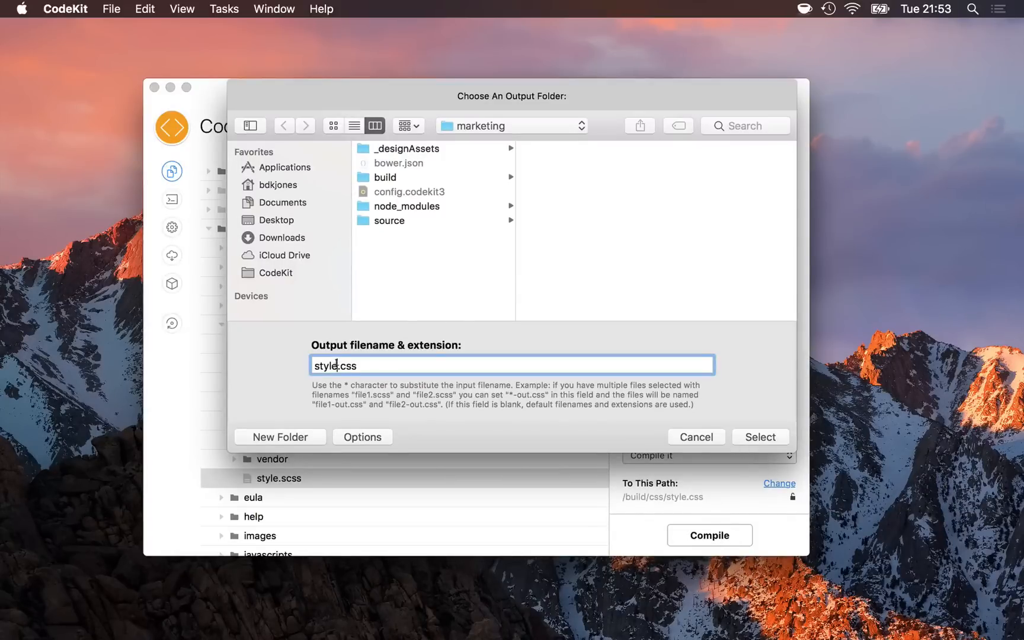
type("*.css")
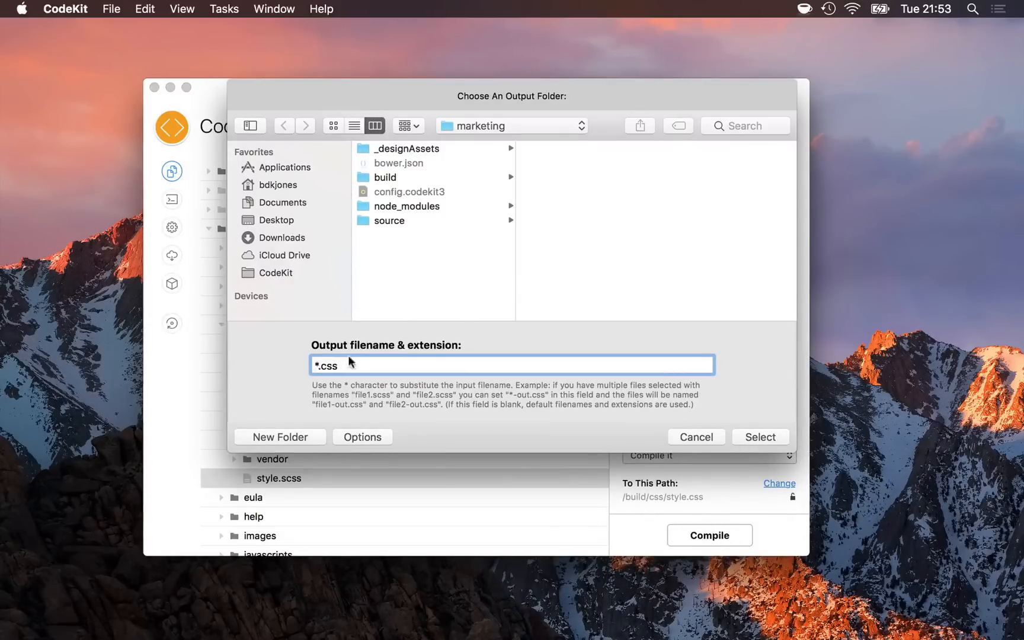
left_click(694, 436)
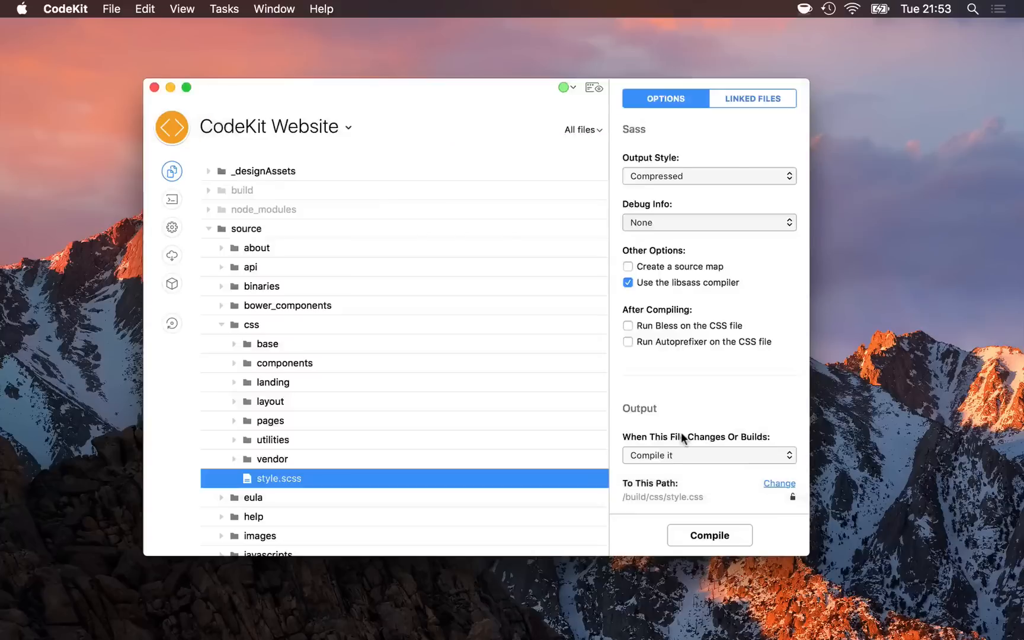
mouse_move(791, 500)
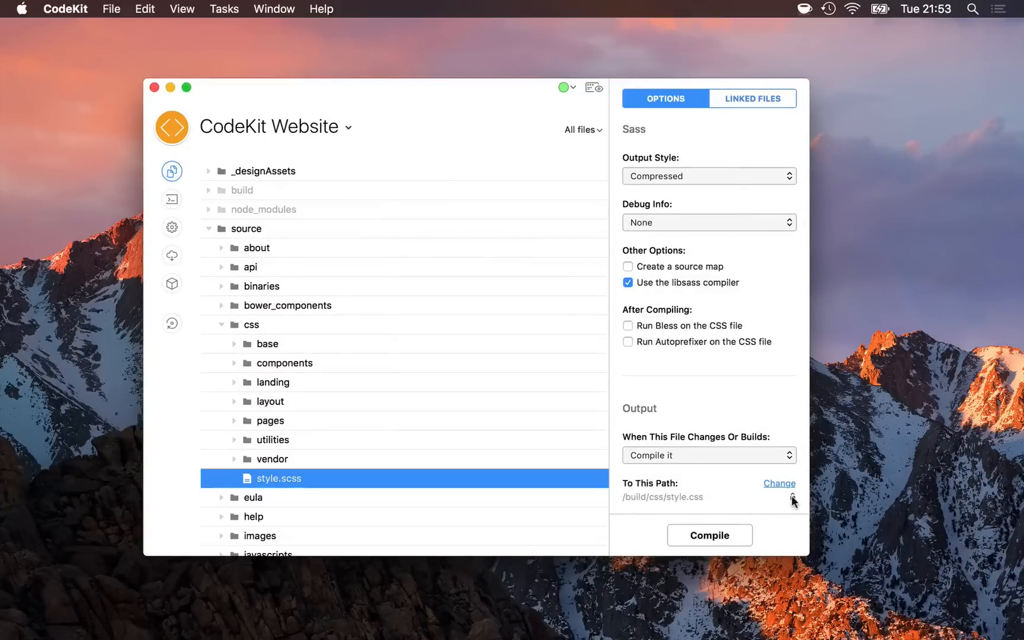
mouse_move(793, 501)
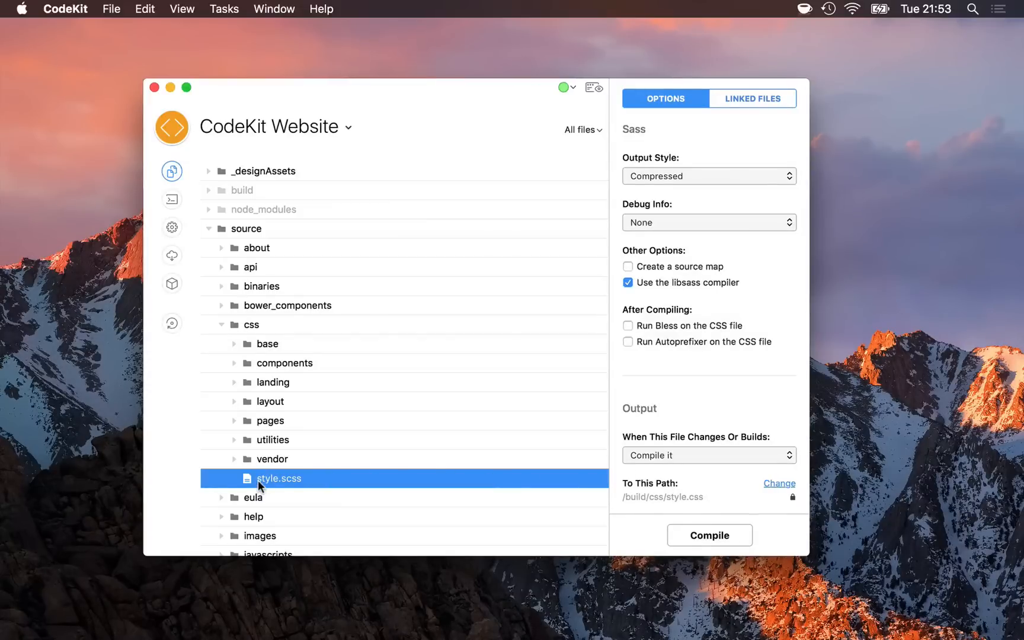
mouse_move(287, 485)
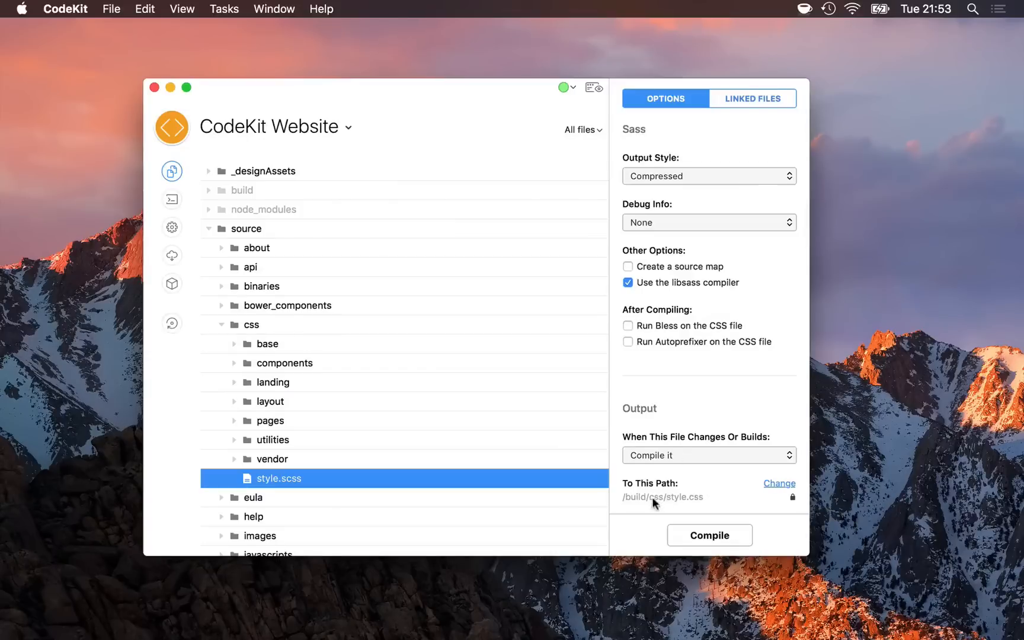
mouse_move(686, 504)
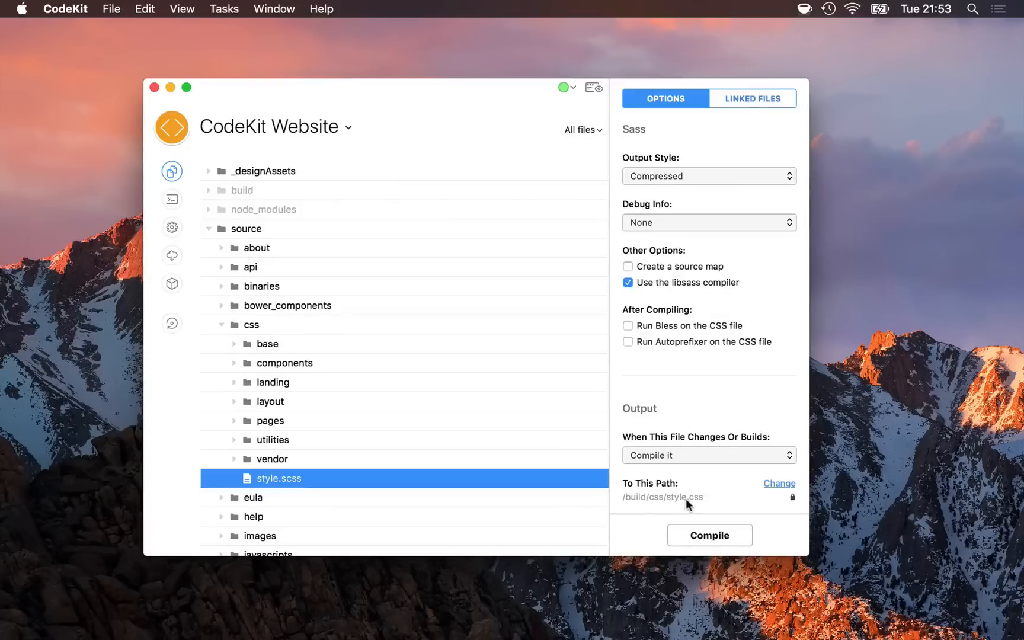
mouse_move(794, 503)
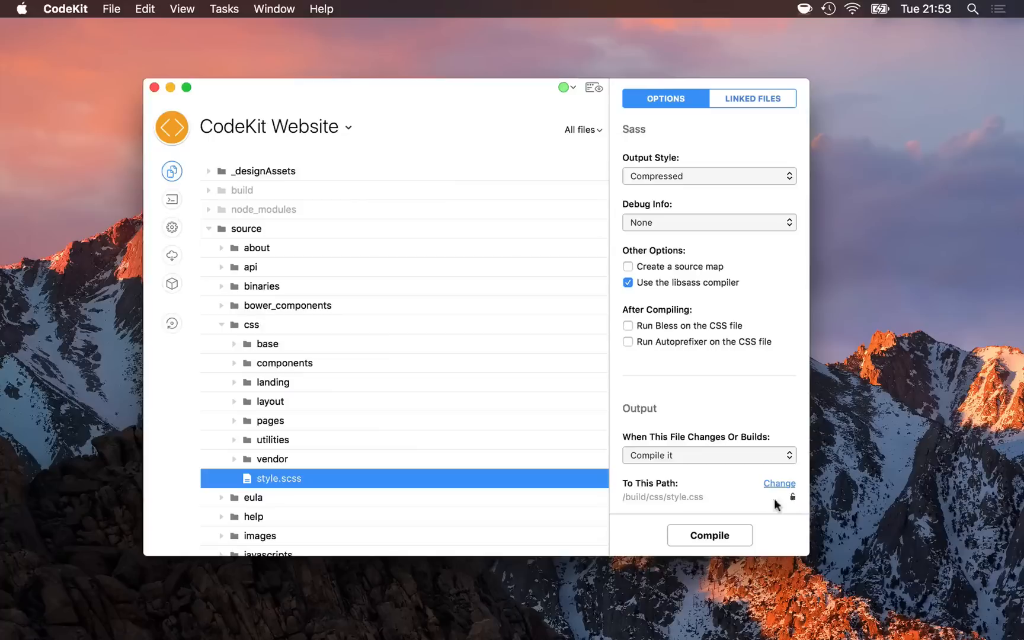
mouse_move(475, 441)
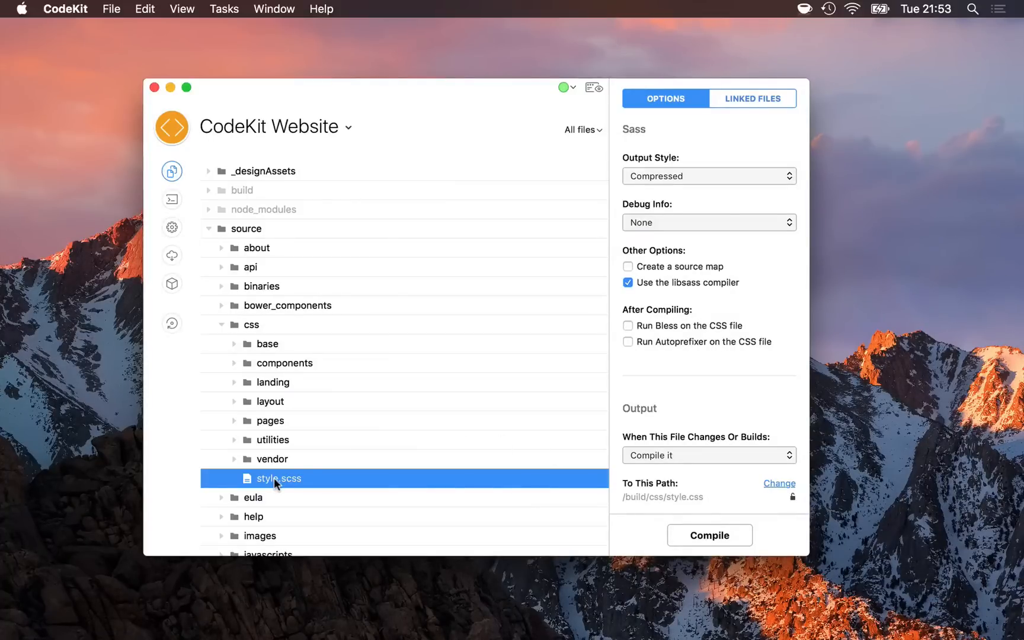
- Show style.scss's Linked Files, listing its imported partials and the empty Imported By section
left_click(751, 99)
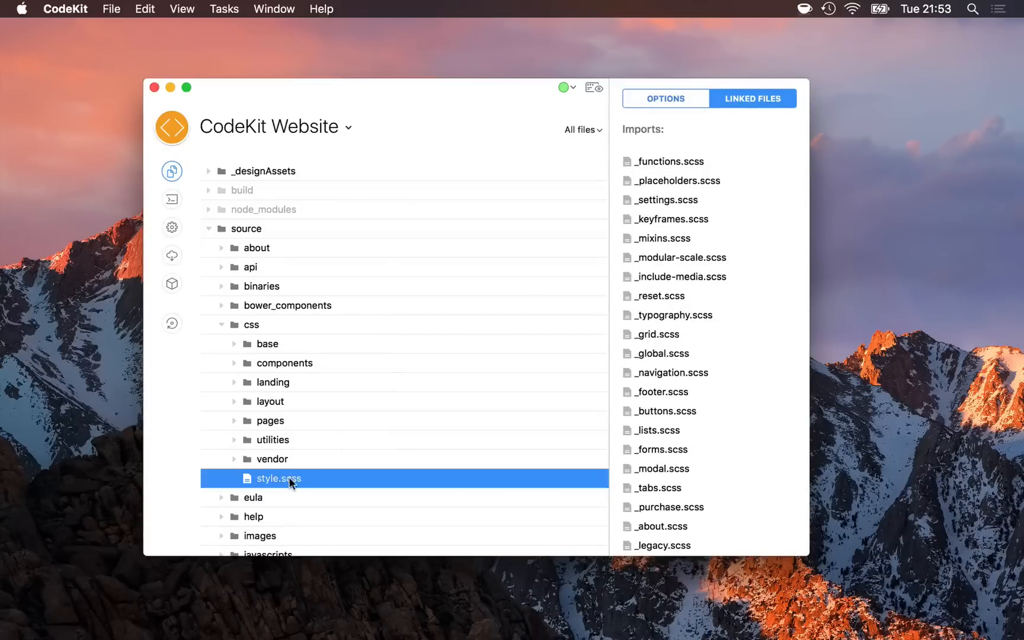
mouse_move(675, 241)
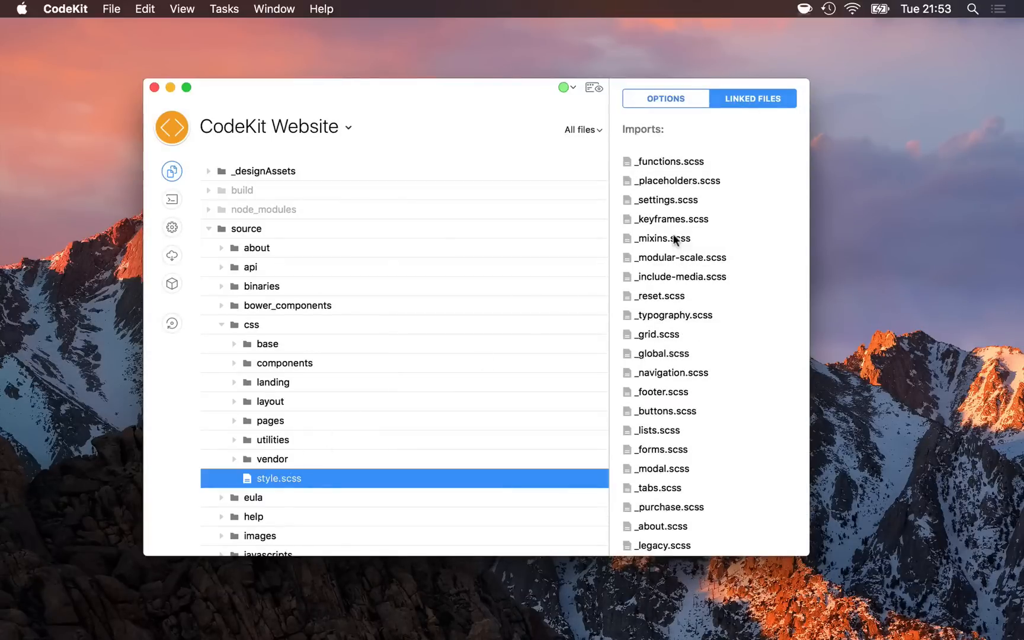
scroll("down", 3)
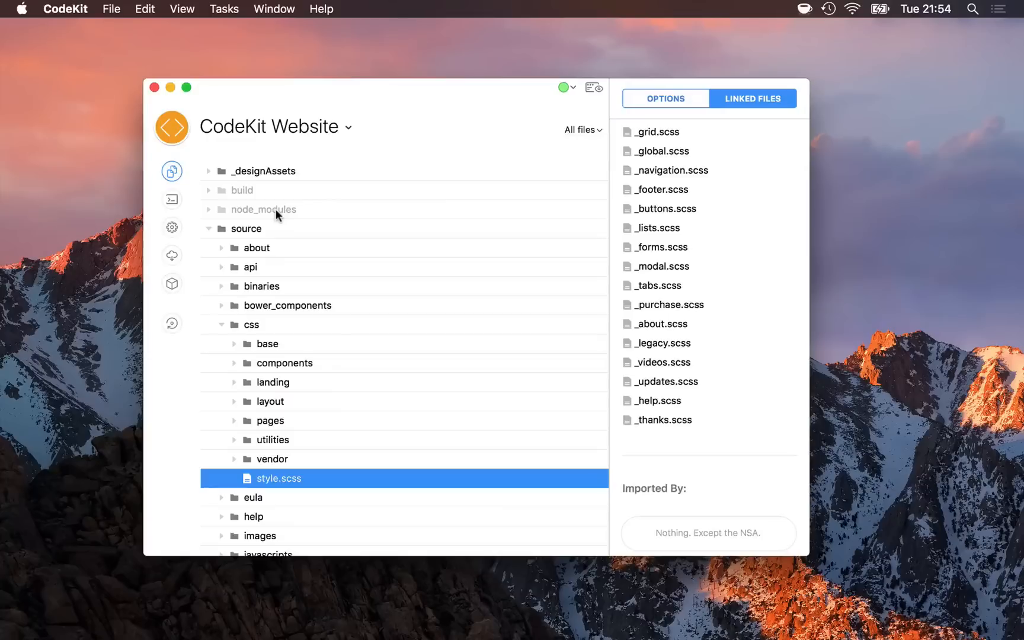
- View the skipped node_modules folder settings and keep Copy This Folder's Content to /build/node_modules when building
left_click(263, 209)
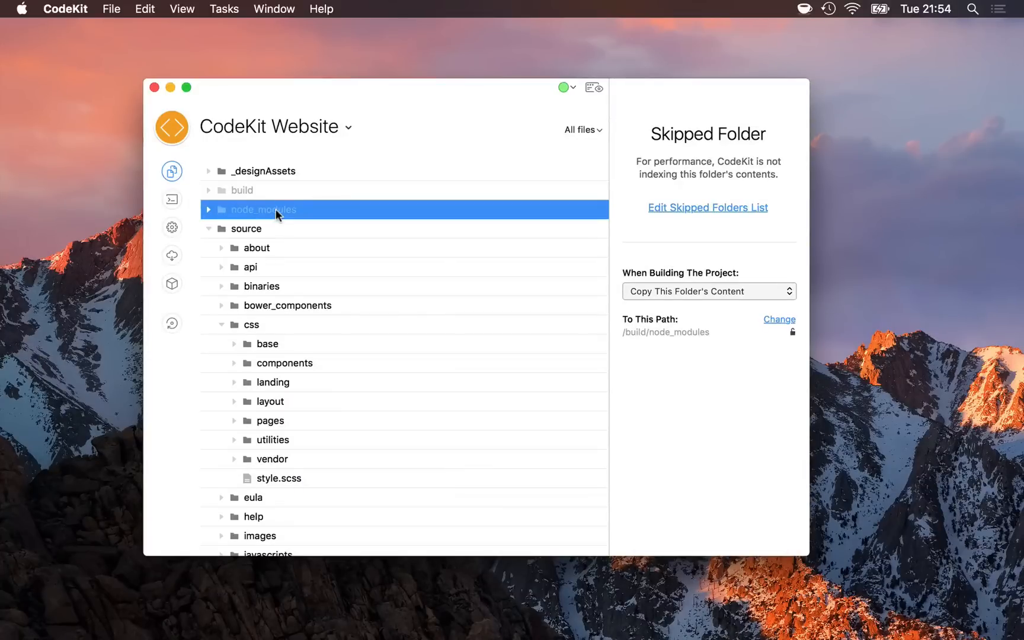
mouse_move(757, 138)
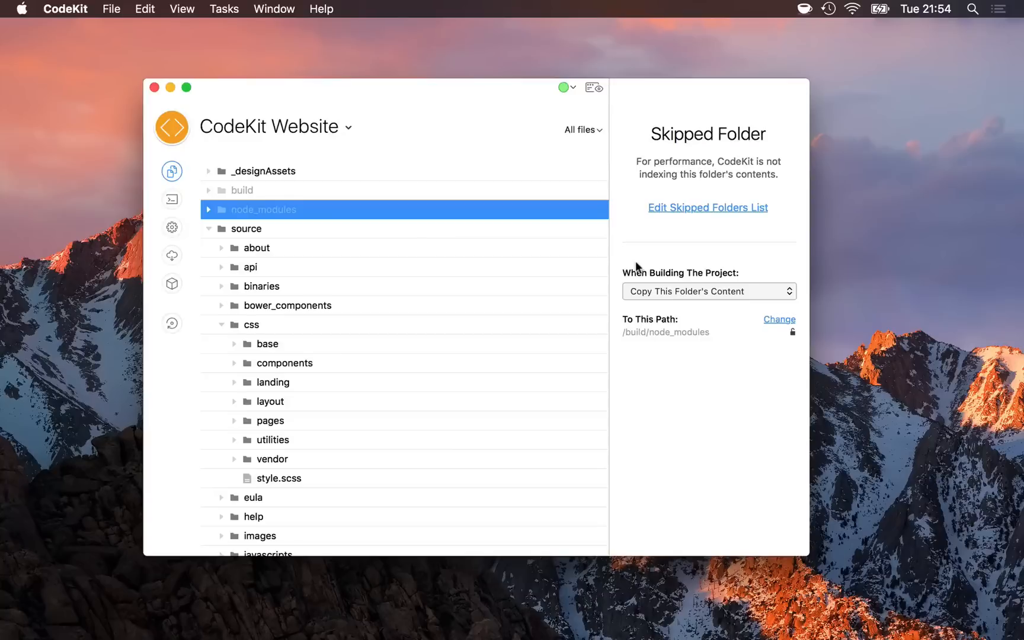
left_click(707, 291)
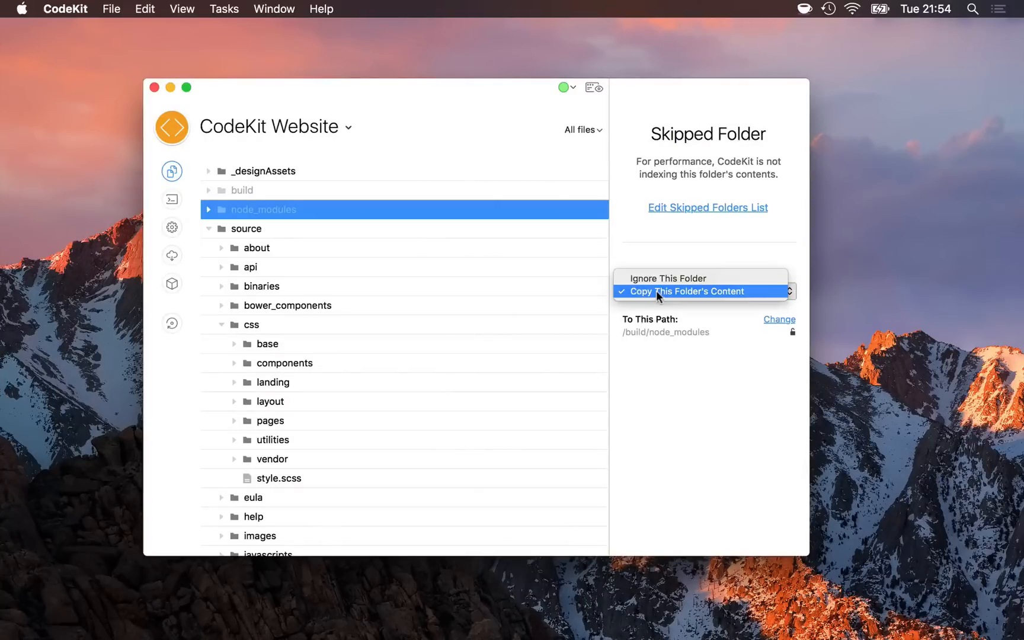
left_click(683, 290)
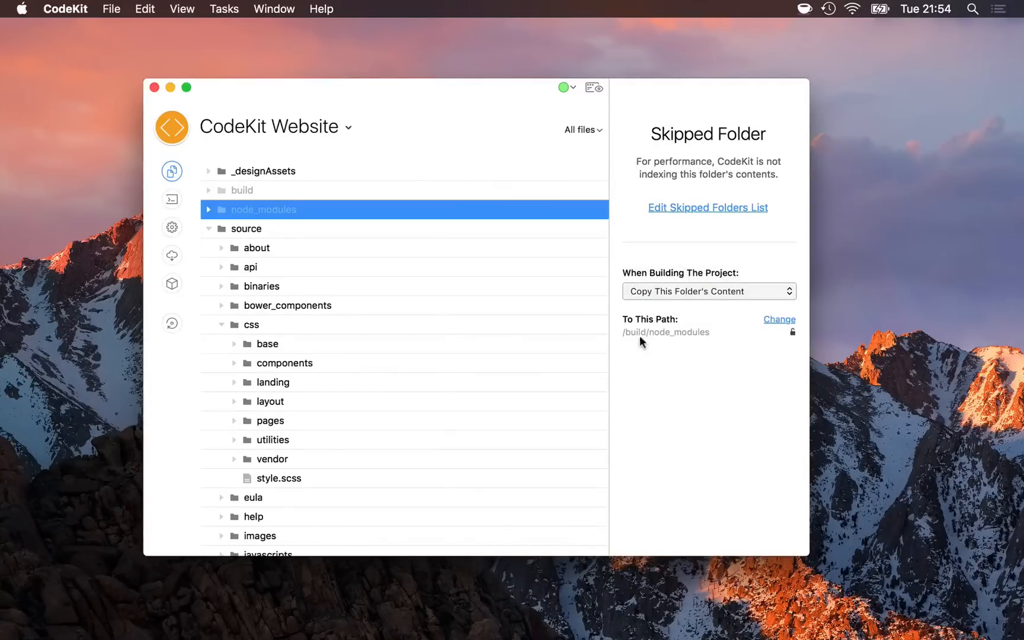
mouse_move(706, 344)
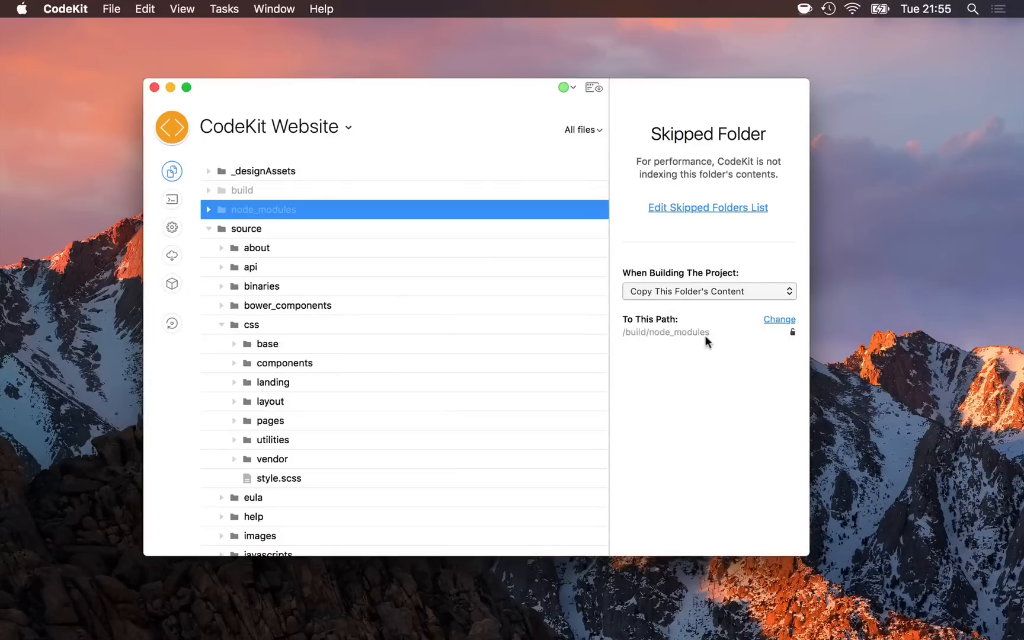
mouse_move(298, 355)
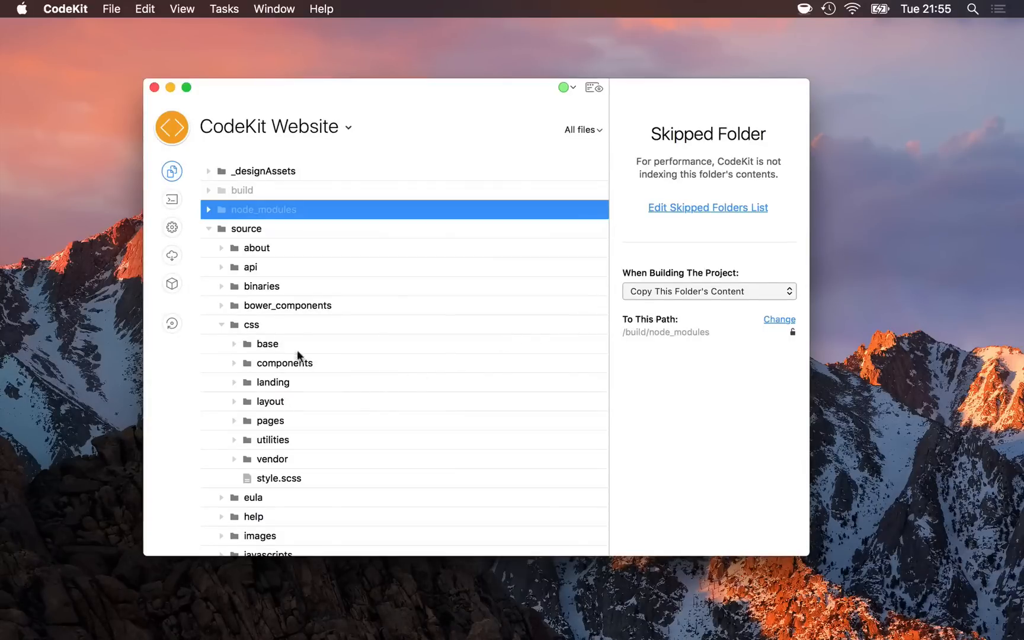
- Expand the base folder and select style.scss to show its compressed output to /build/css/style.css
left_click(267, 344)
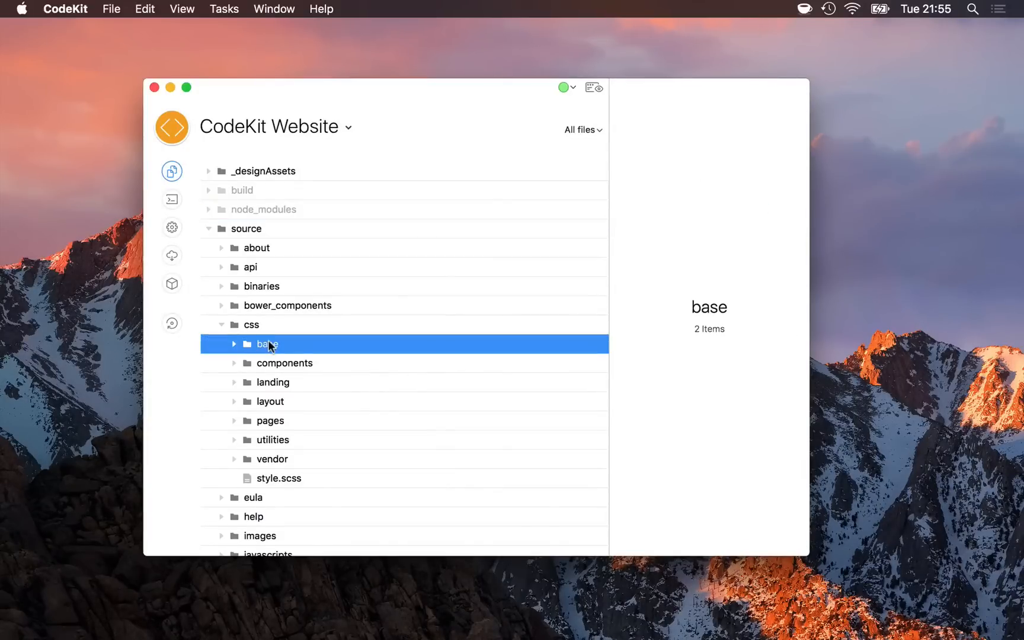
mouse_move(712, 353)
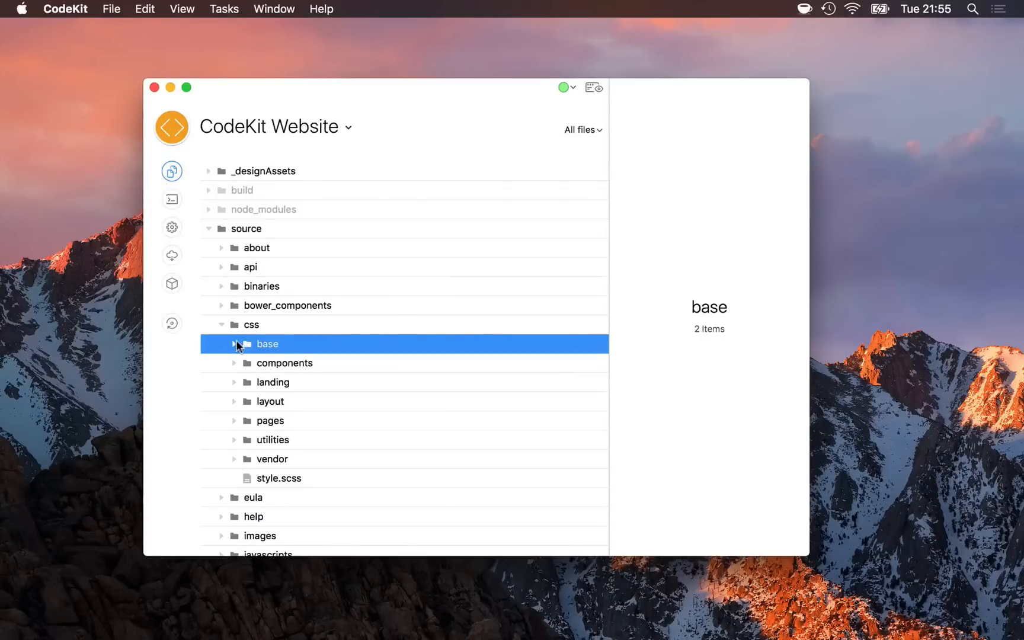
left_click(235, 344)
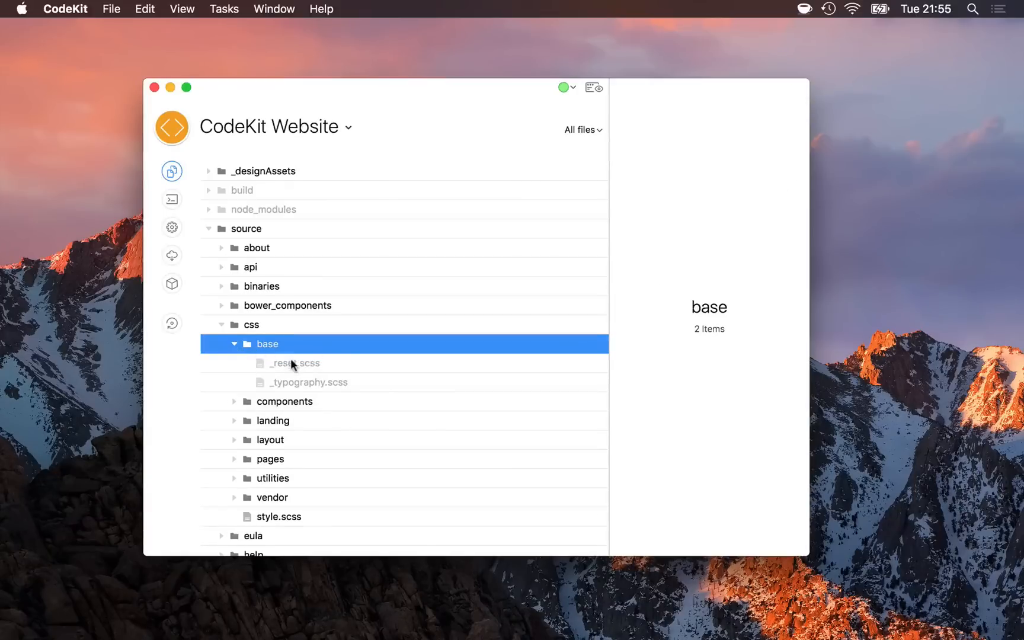
left_click(295, 363)
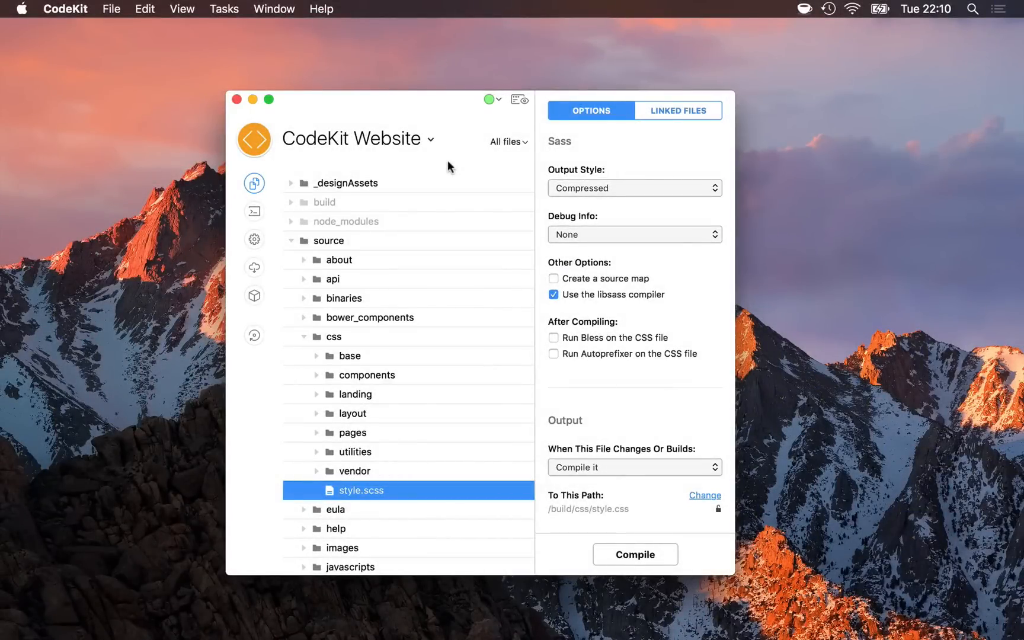
- Show the project-wide Sass language defaults: compressed output, source maps, libsass, Autoprefixer after compiling
left_click(253, 239)
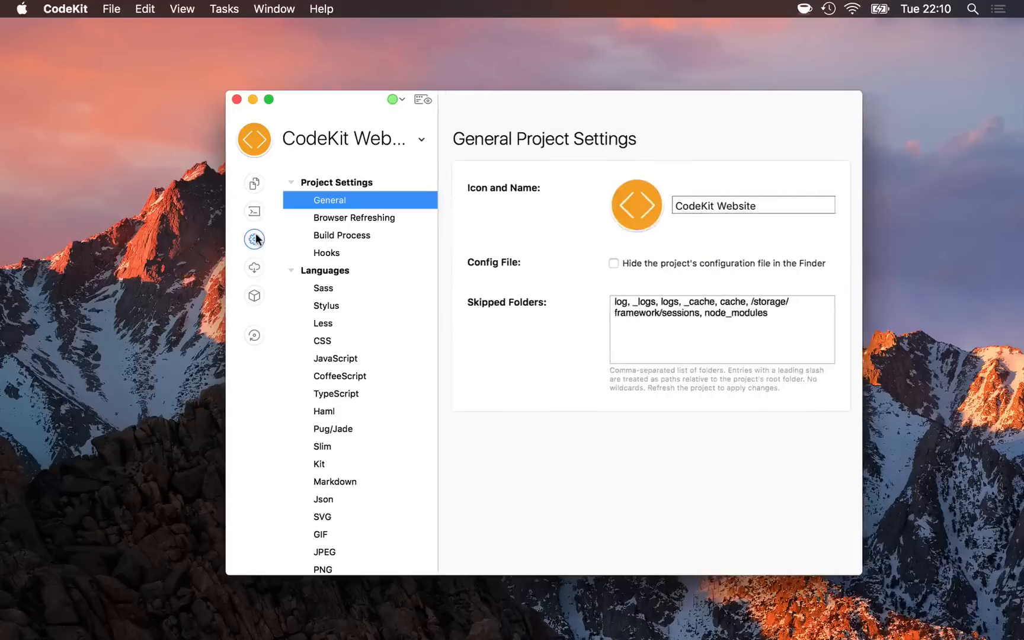
scroll("down", 3)
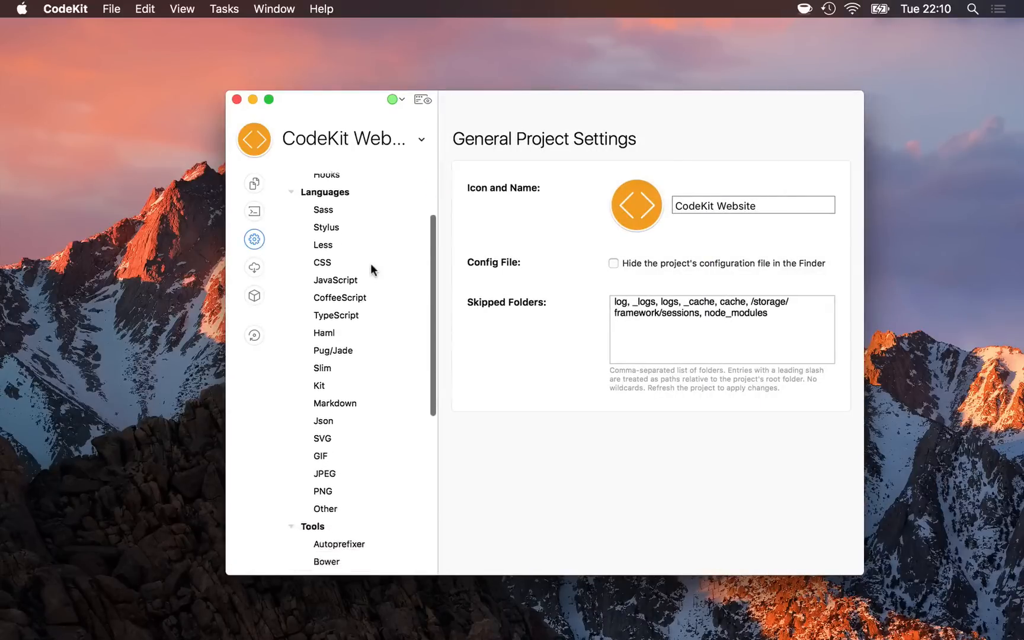
scroll("down", 3)
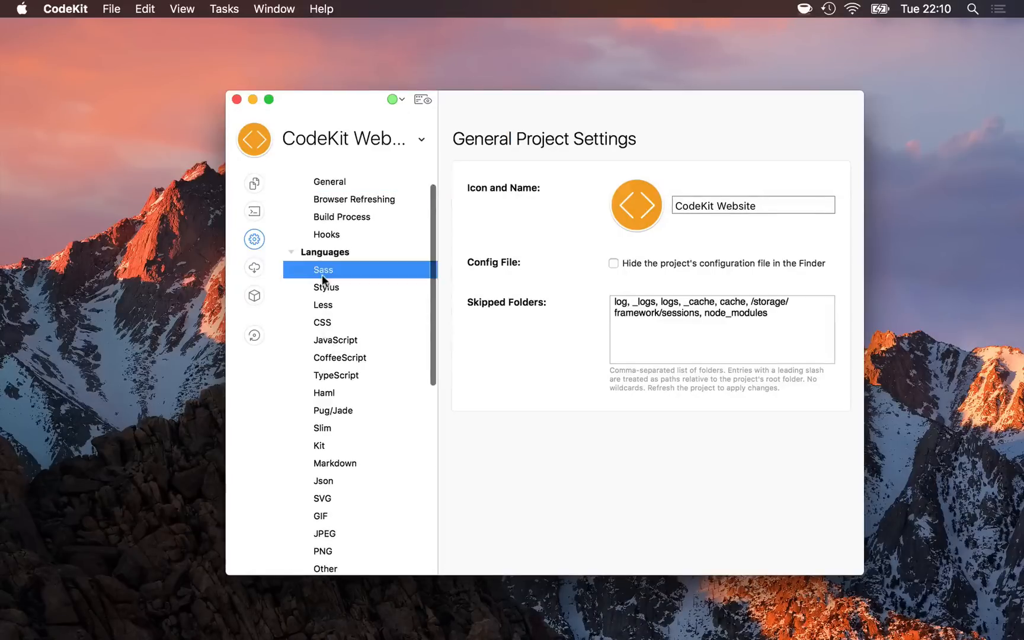
left_click(322, 269)
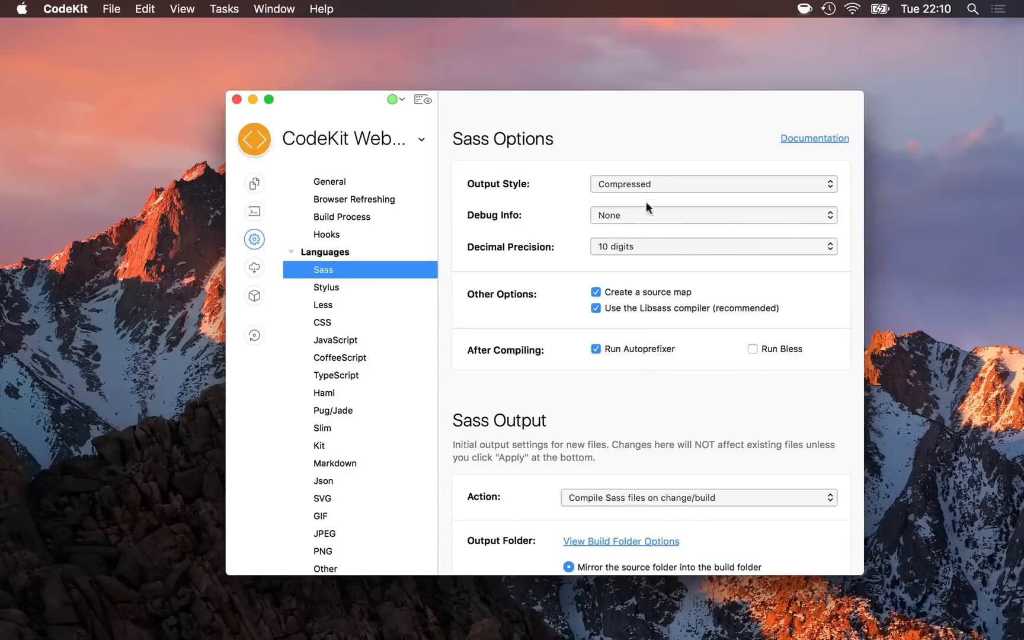
- Keep the Compressed output style and bring the Sass Output folder and *.css filename defaults into view
left_click(712, 184)
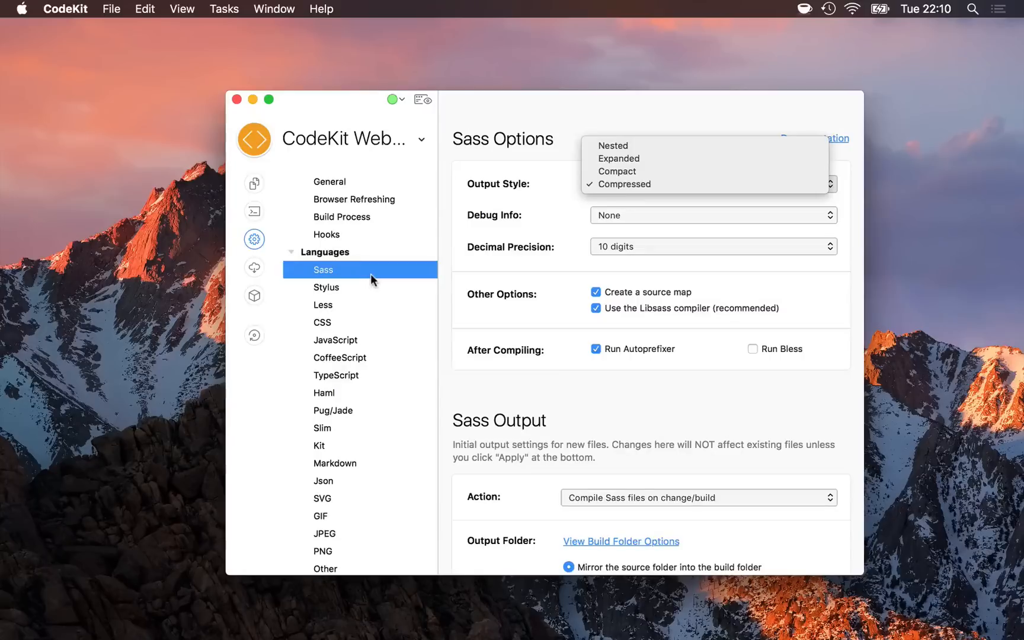
left_click(625, 184)
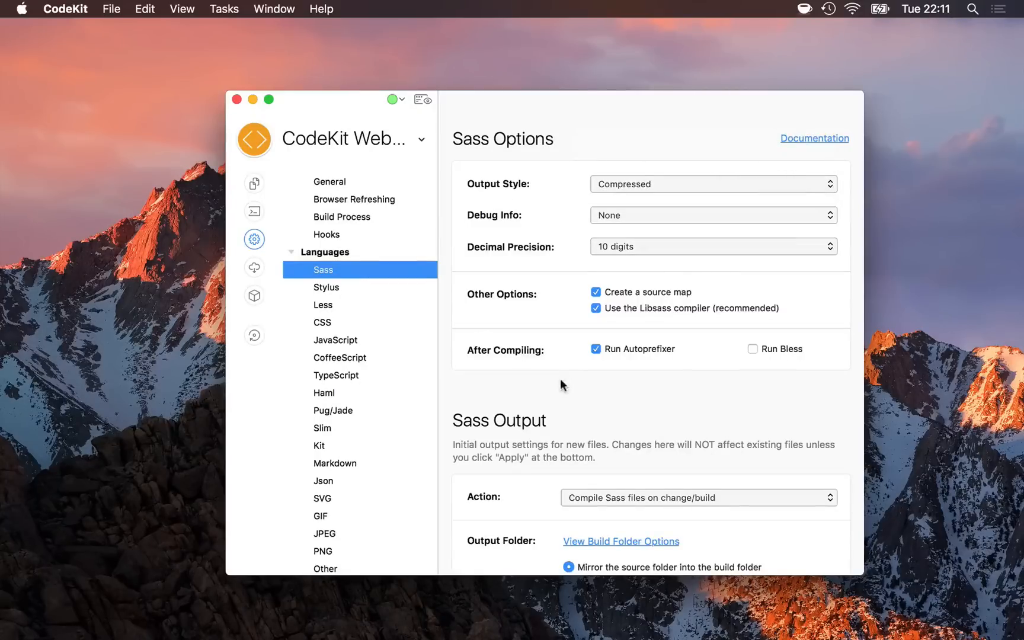
scroll("down", 3)
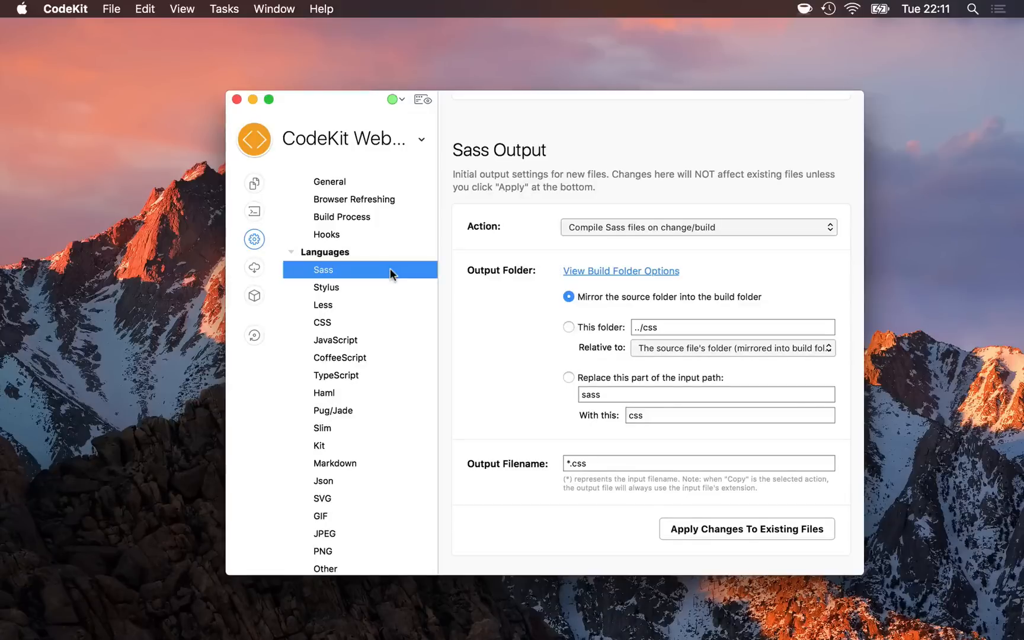
left_click(697, 226)
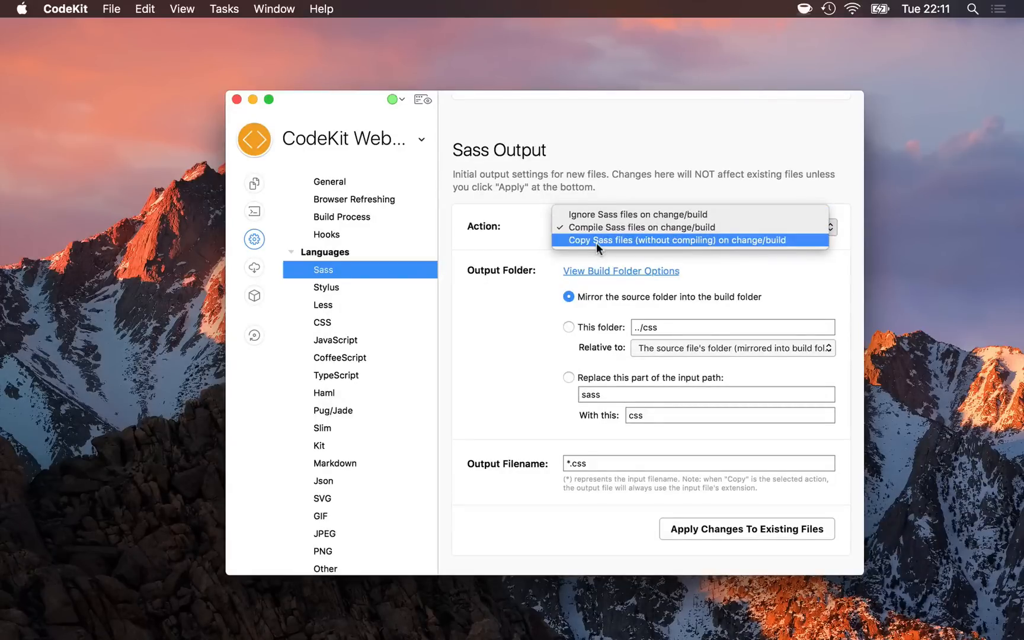
left_click(641, 226)
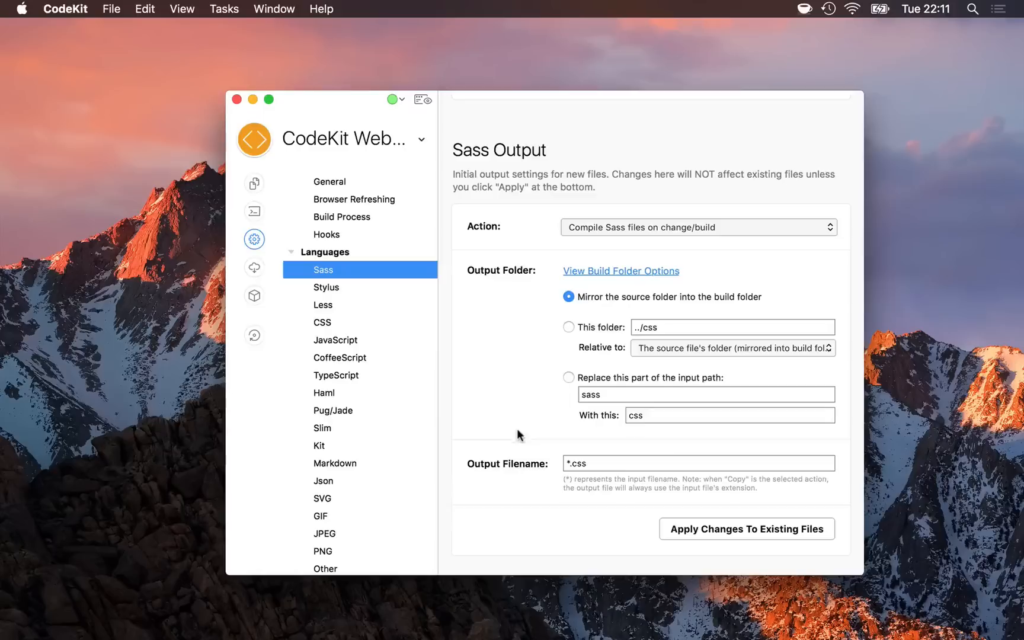
mouse_move(535, 501)
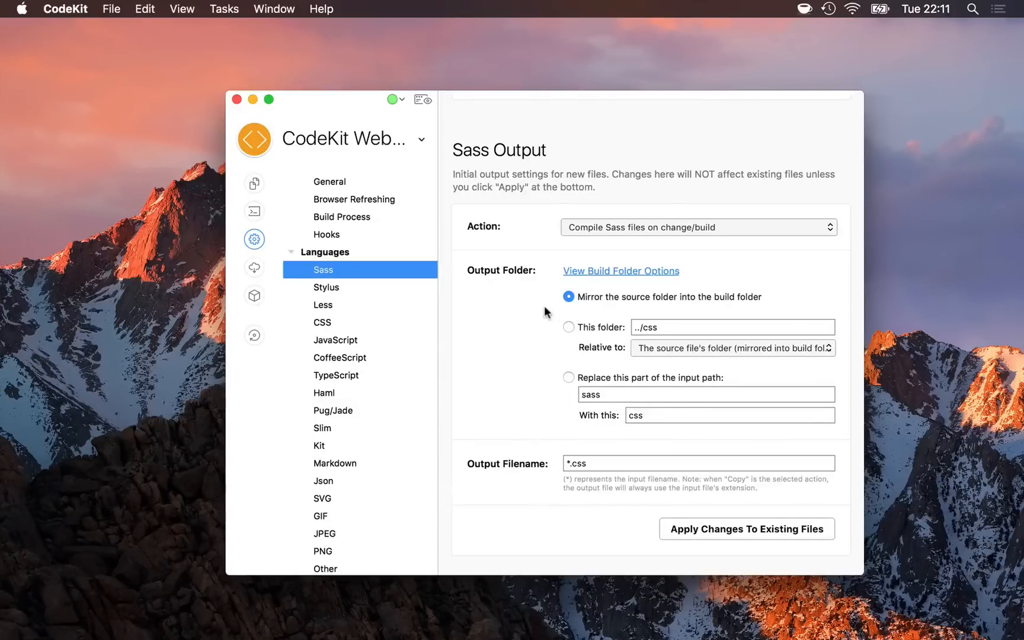
mouse_move(574, 307)
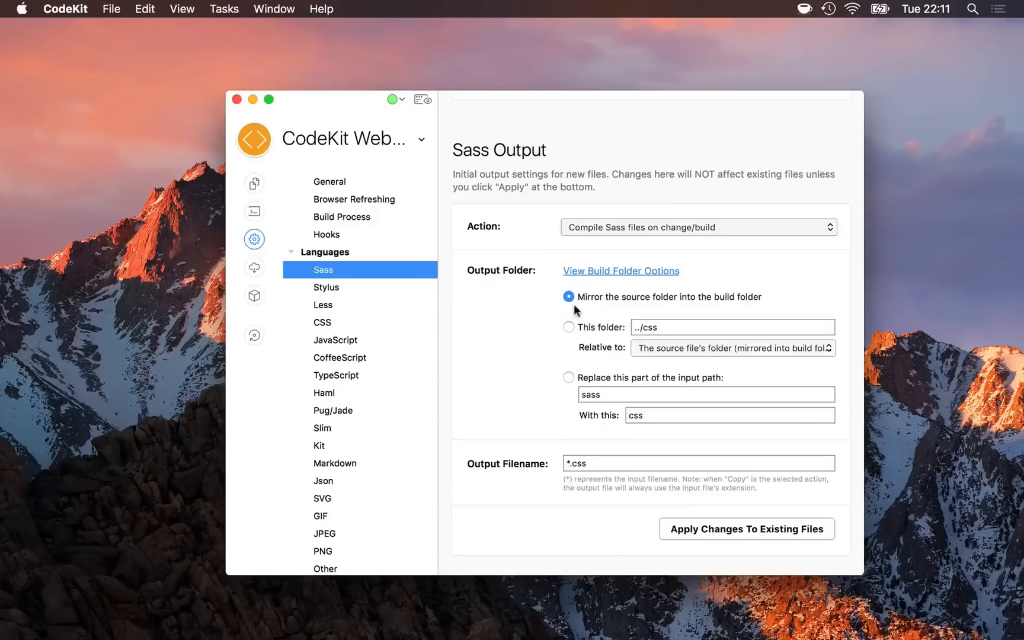
mouse_move(730, 300)
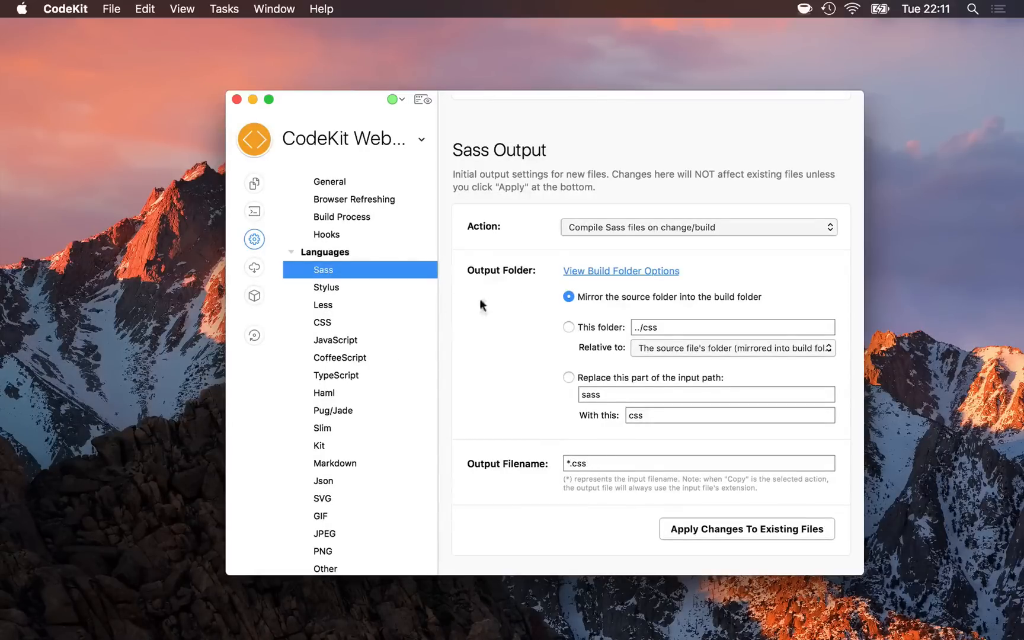
left_click(699, 463)
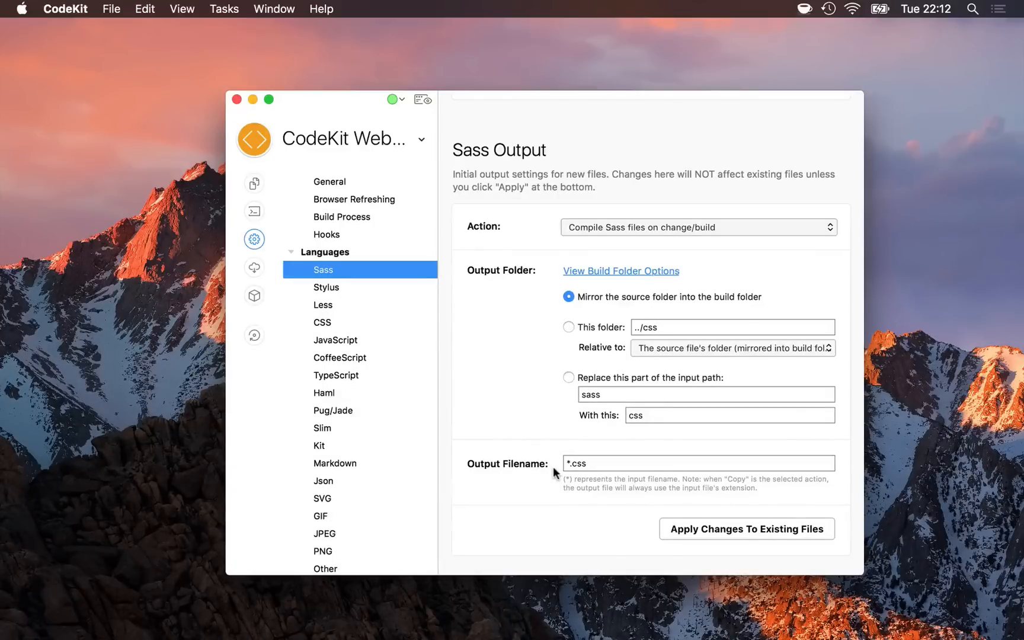
mouse_move(590, 242)
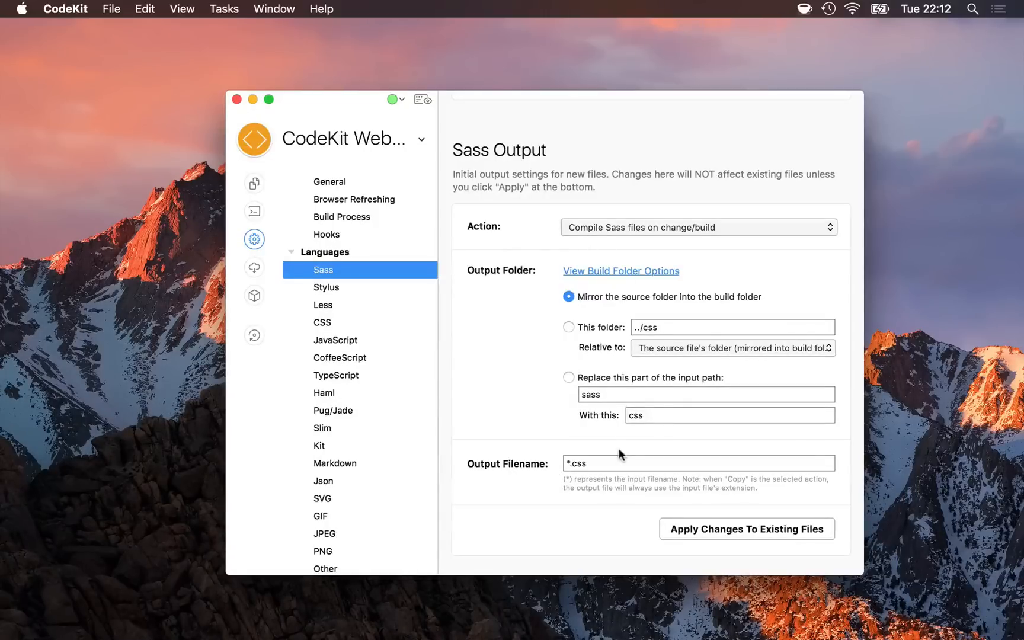
mouse_move(629, 292)
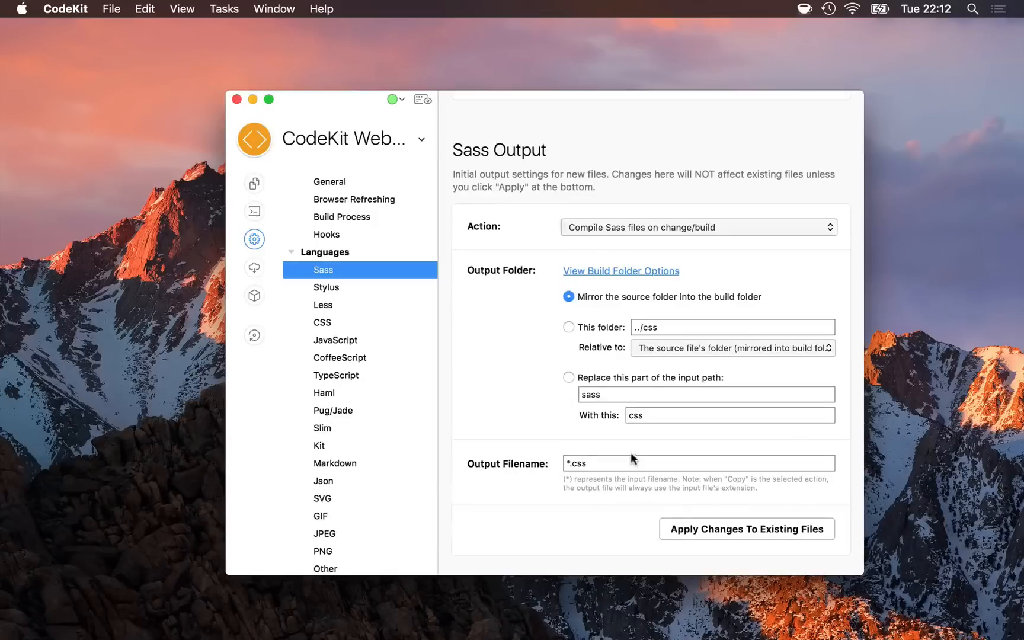
mouse_move(597, 441)
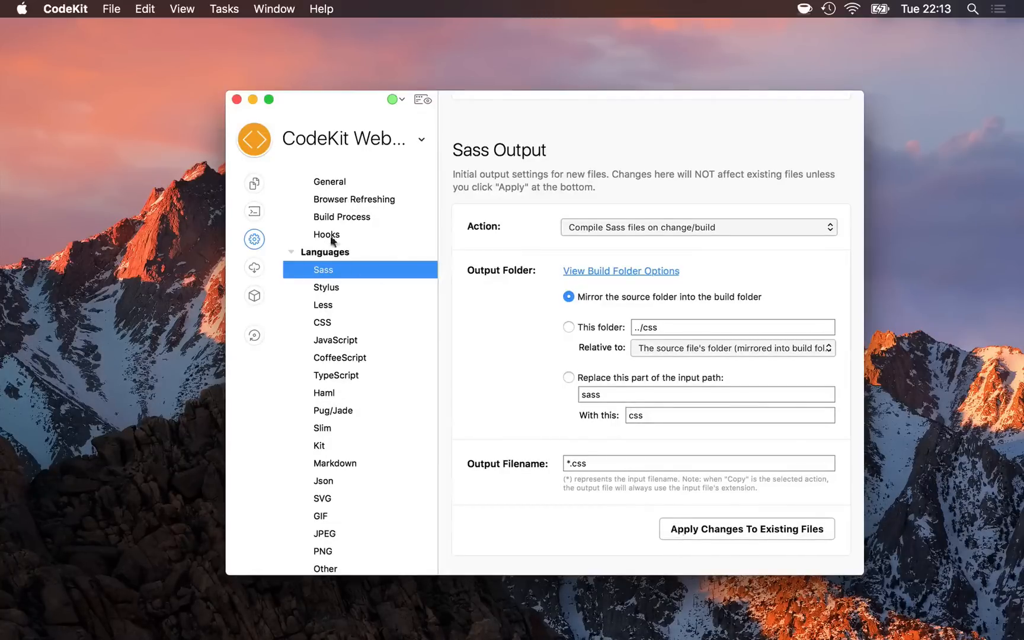
mouse_move(364, 462)
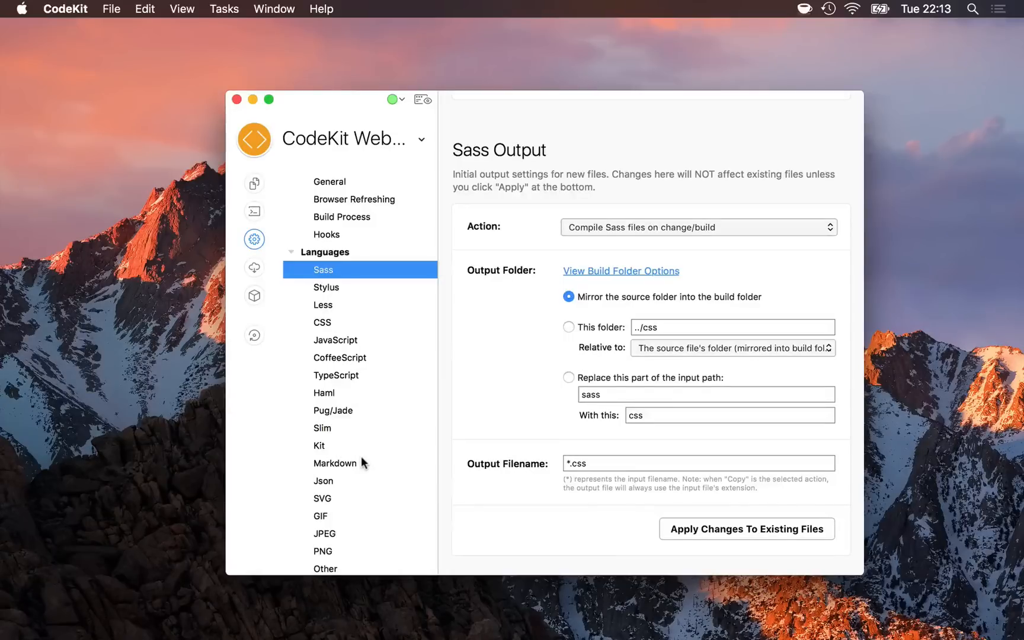